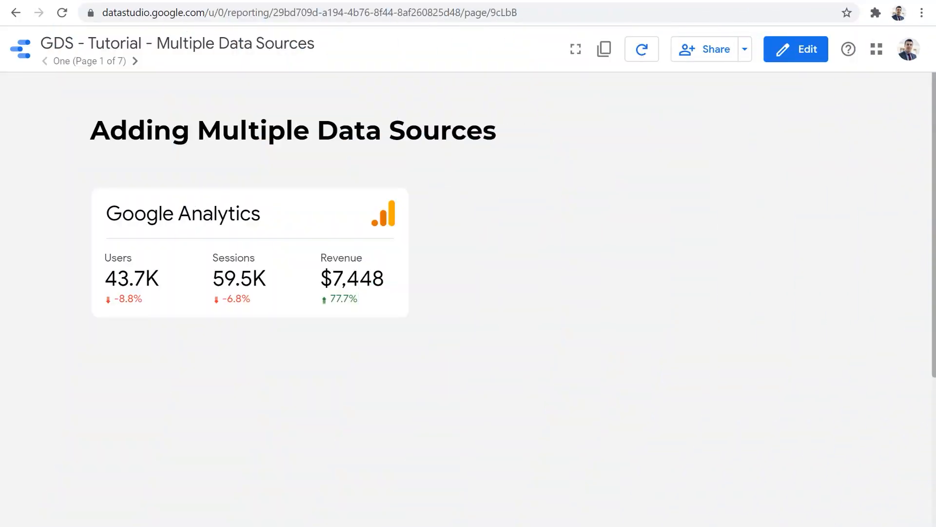
mouse_move(398, 393)
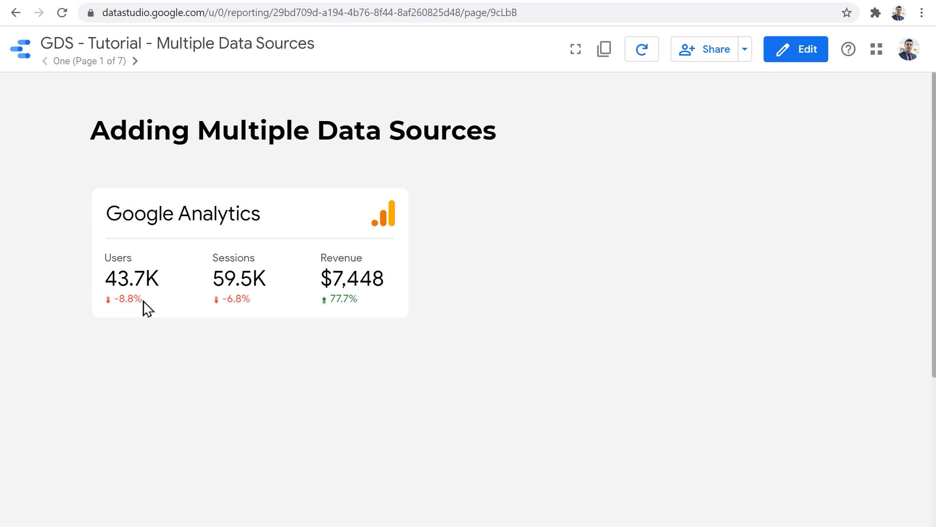
mouse_move(351, 321)
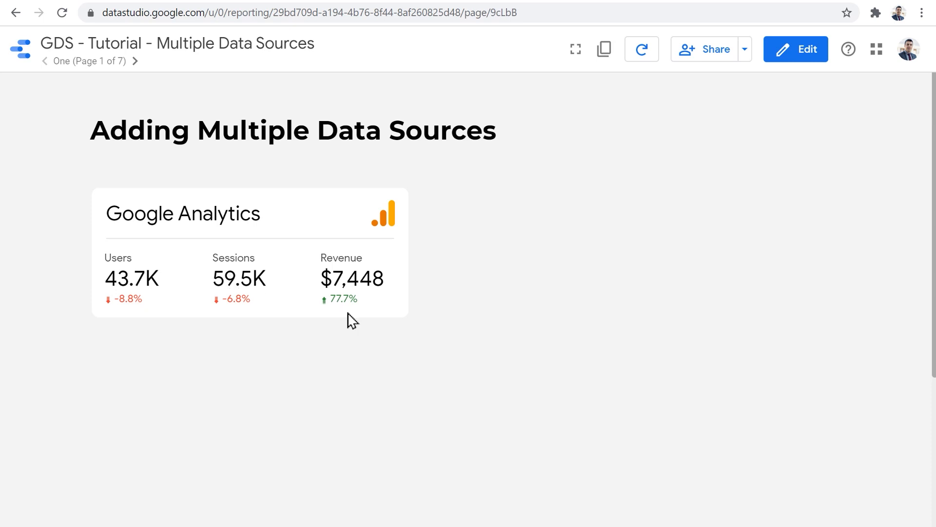
mouse_move(562, 205)
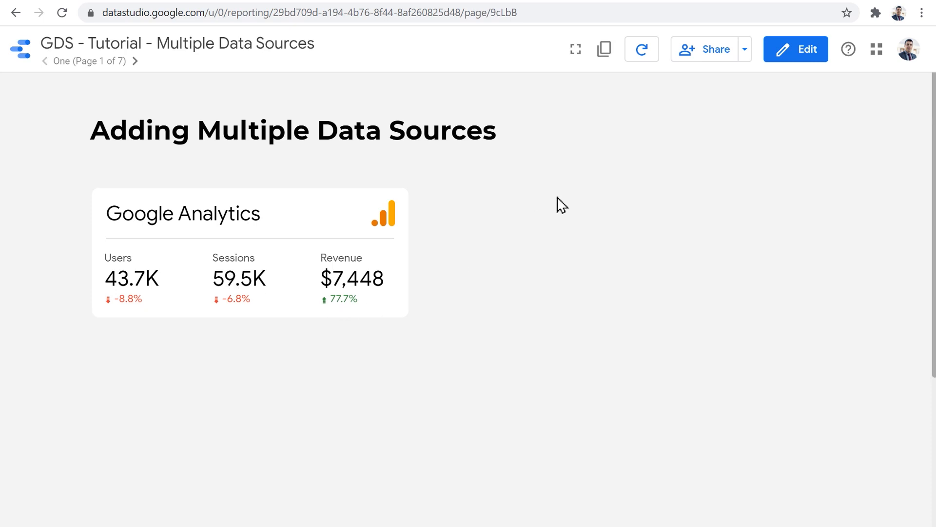
Briefly enter edit mode to check the Revenue scorecard's data source, then return to viewing
click(796, 48)
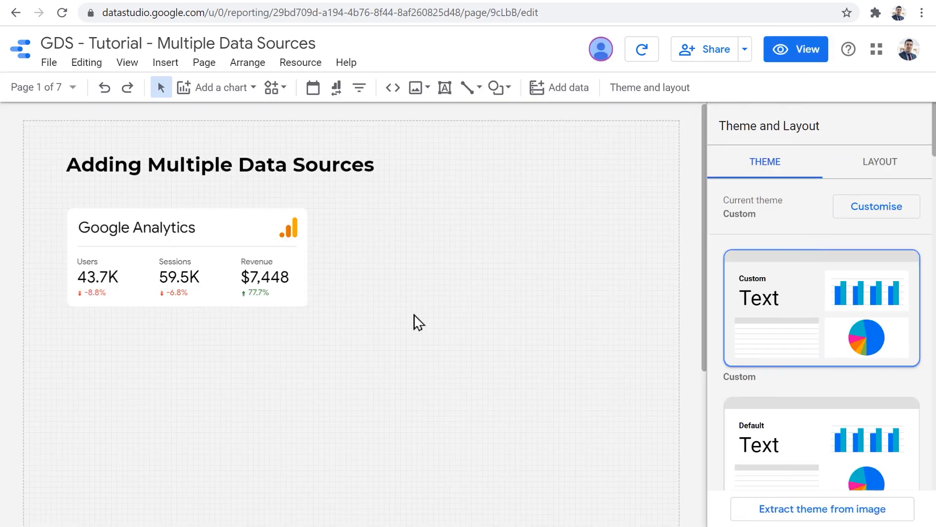
mouse_move(367, 342)
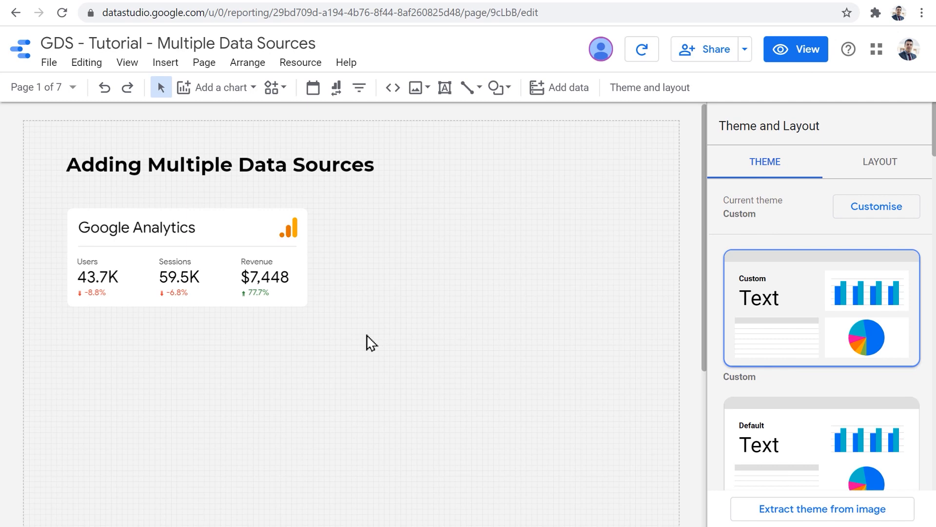
mouse_move(293, 383)
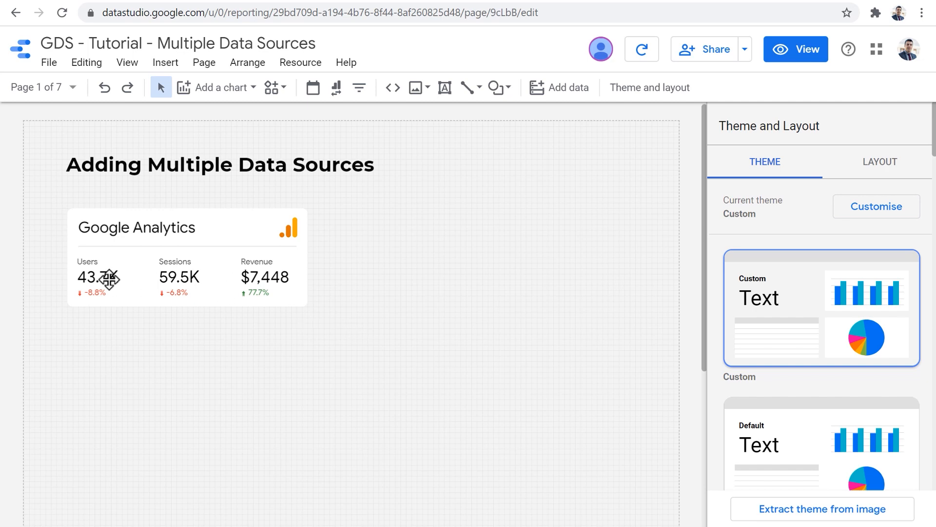
click(265, 276)
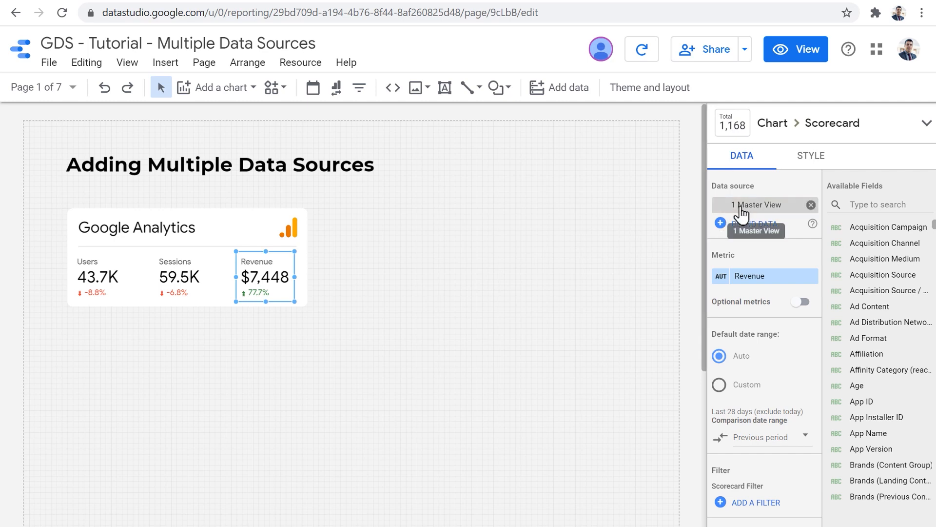
mouse_move(387, 336)
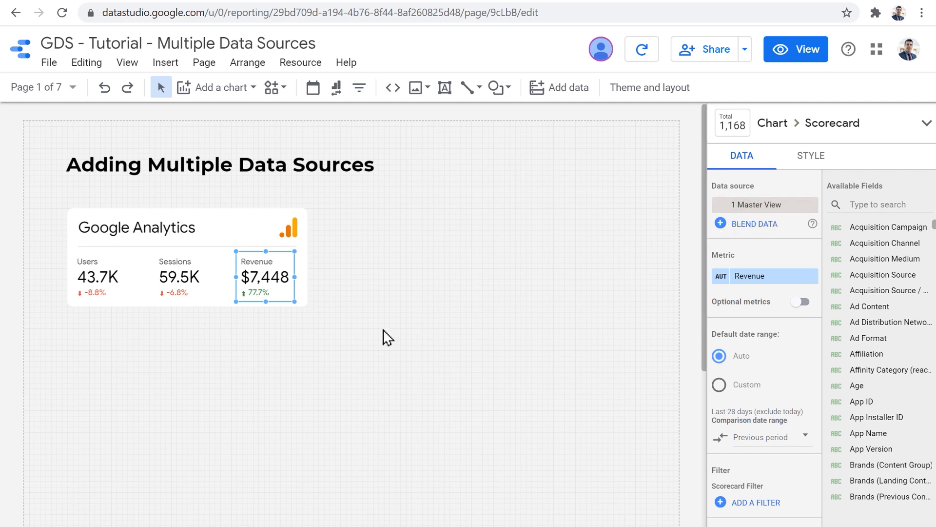
mouse_move(549, 282)
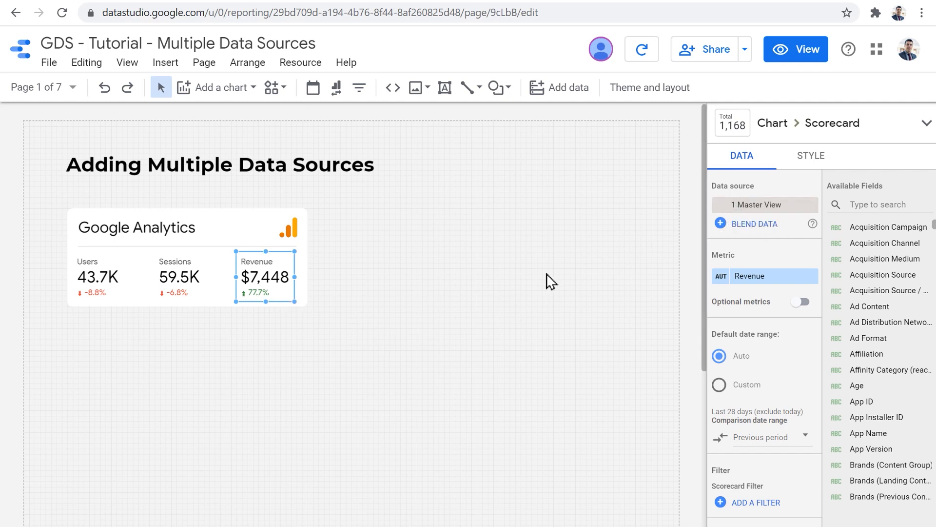
click(796, 49)
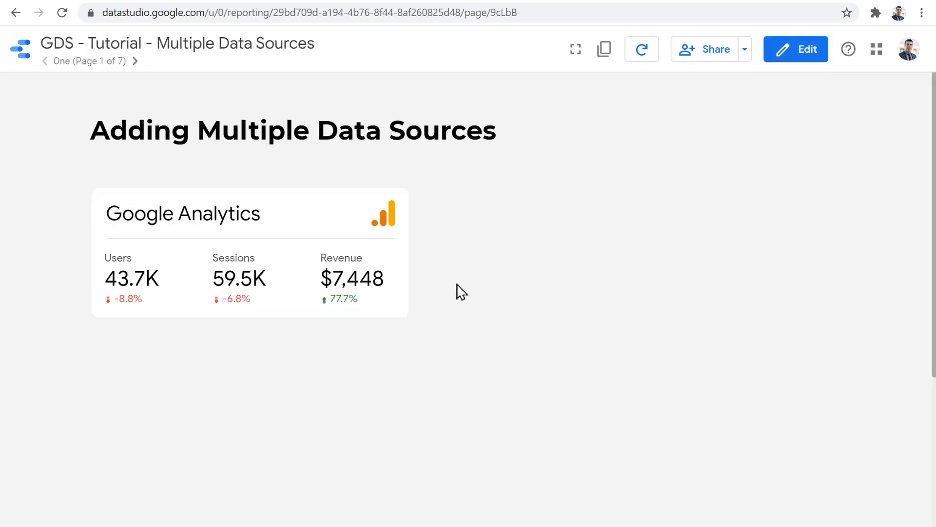
Advance through pages Two and Three to page Four with all four ad-source scorecards
click(136, 61)
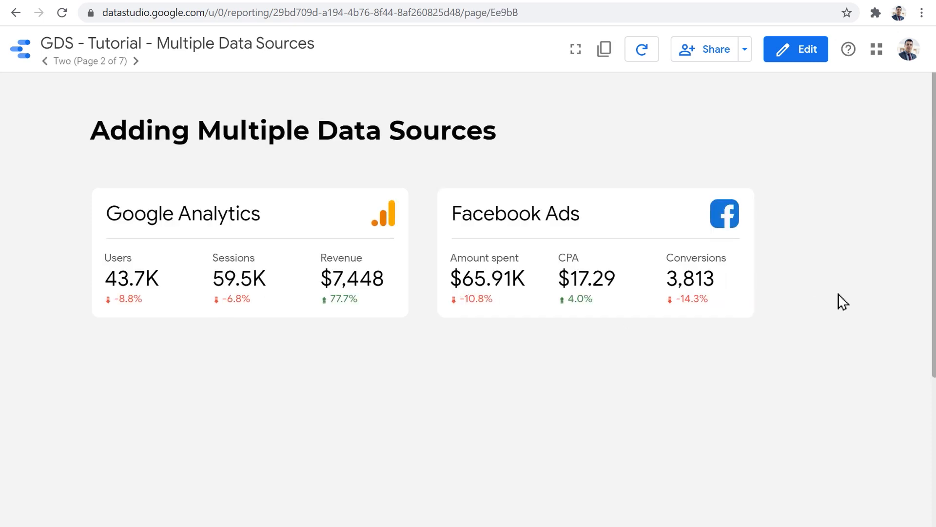
mouse_move(847, 300)
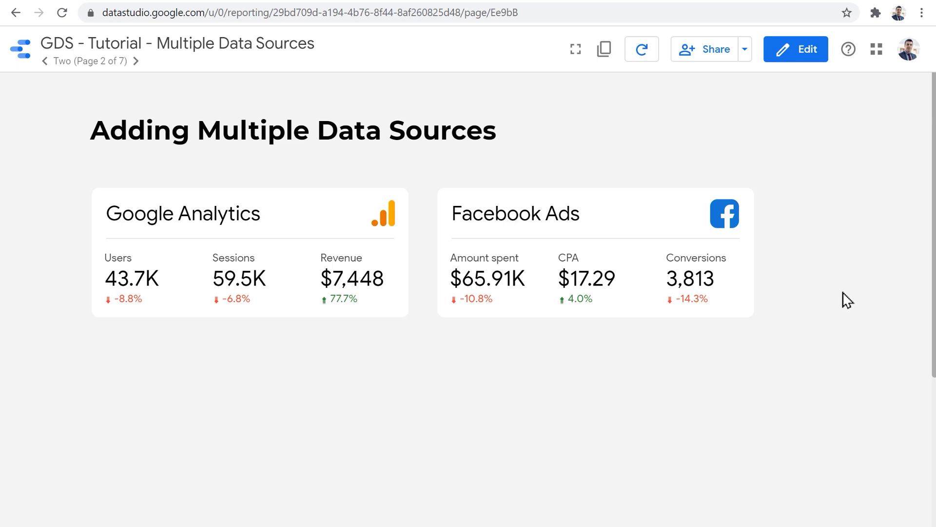
mouse_move(849, 317)
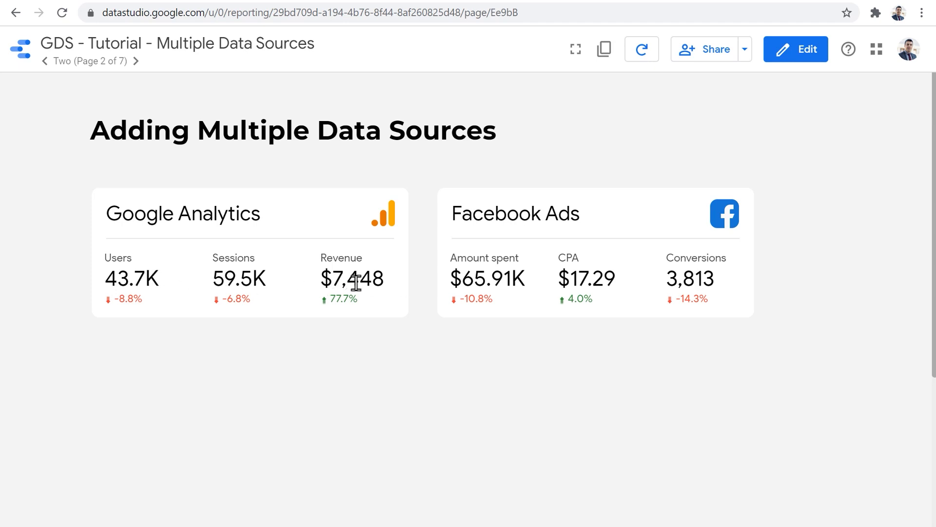
mouse_move(424, 291)
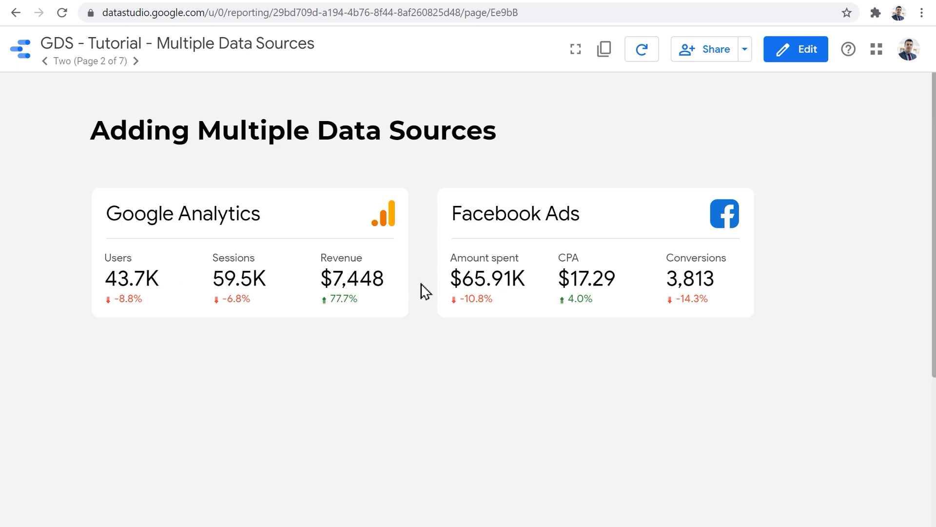
click(141, 61)
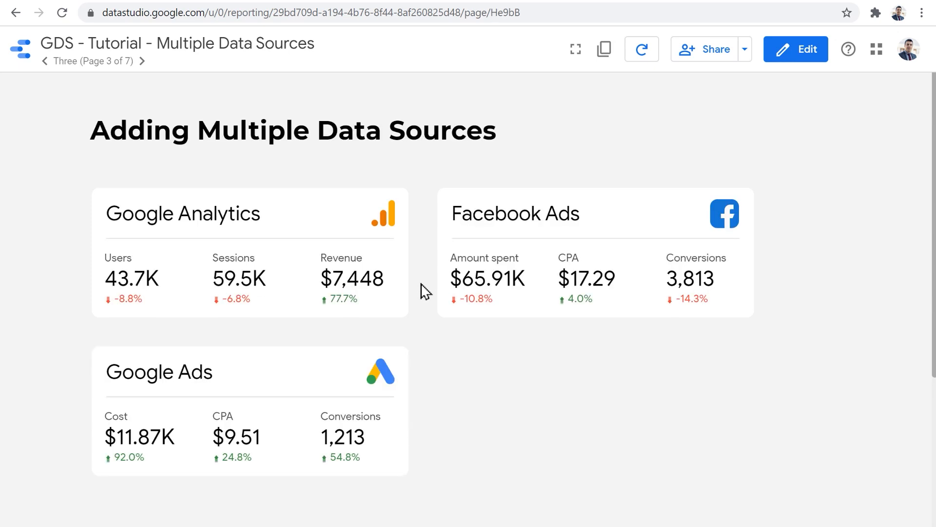
mouse_move(423, 425)
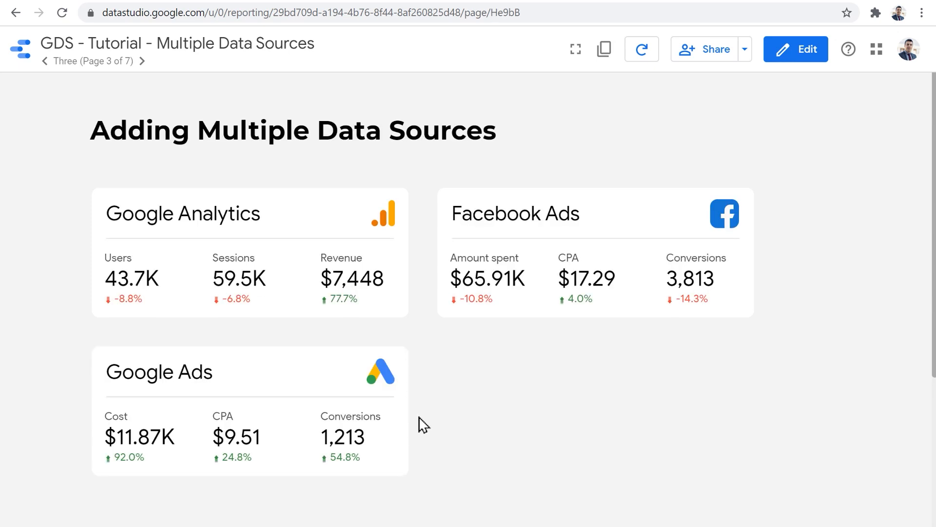
click(142, 60)
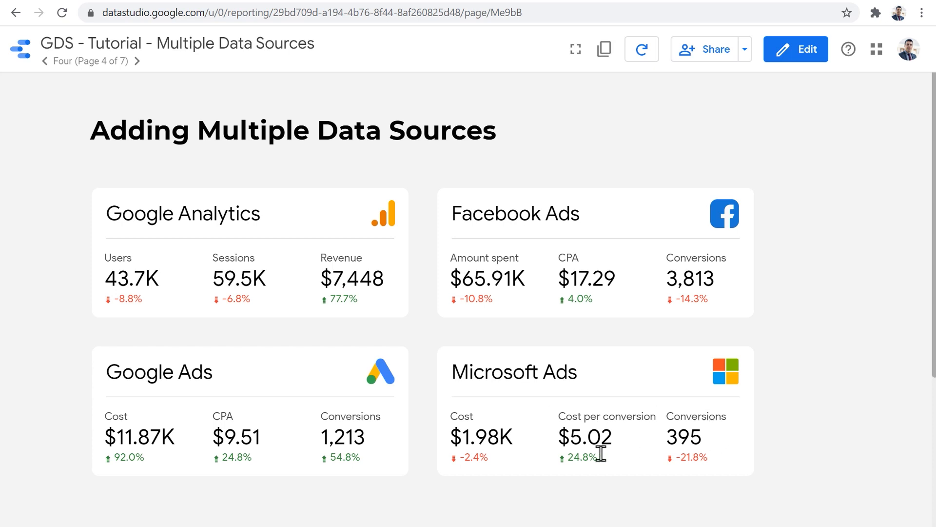
mouse_move(765, 461)
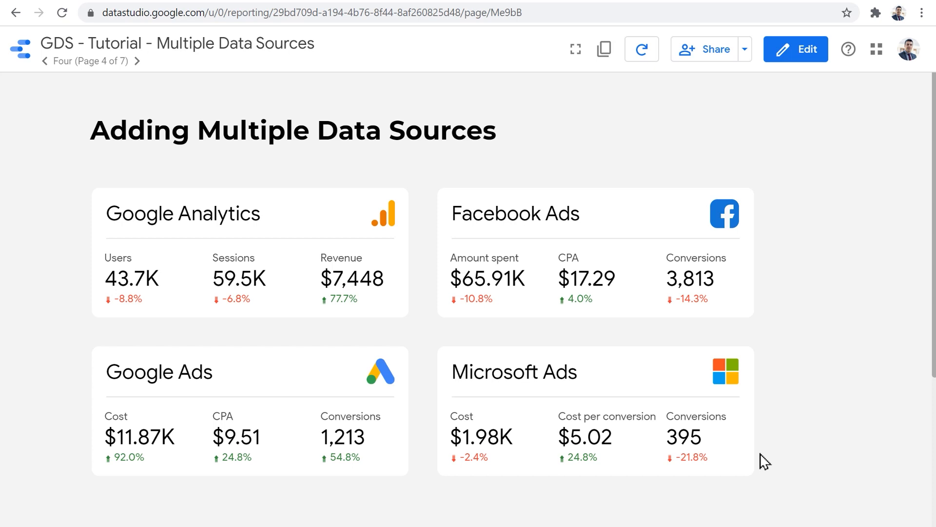
Go to the Try page, enter edit mode and select the Google Analytics Users scorecard
click(132, 60)
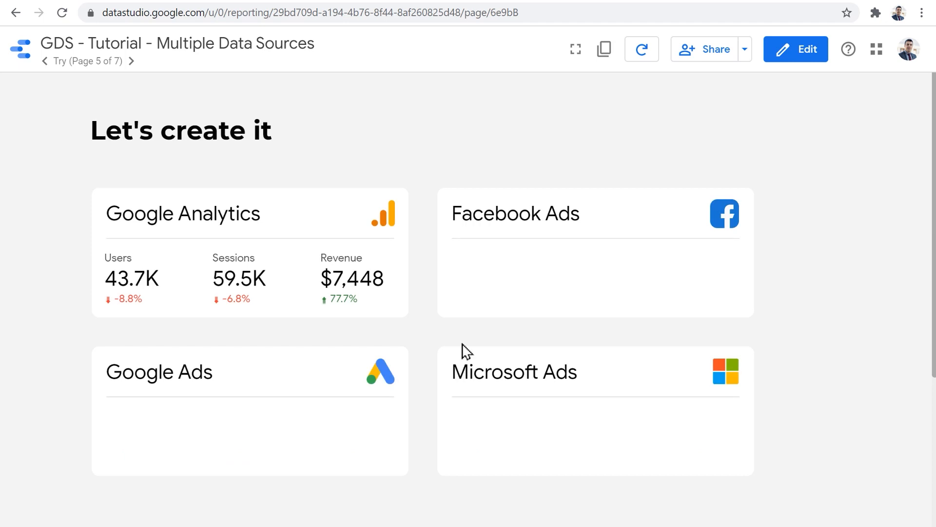
mouse_move(307, 472)
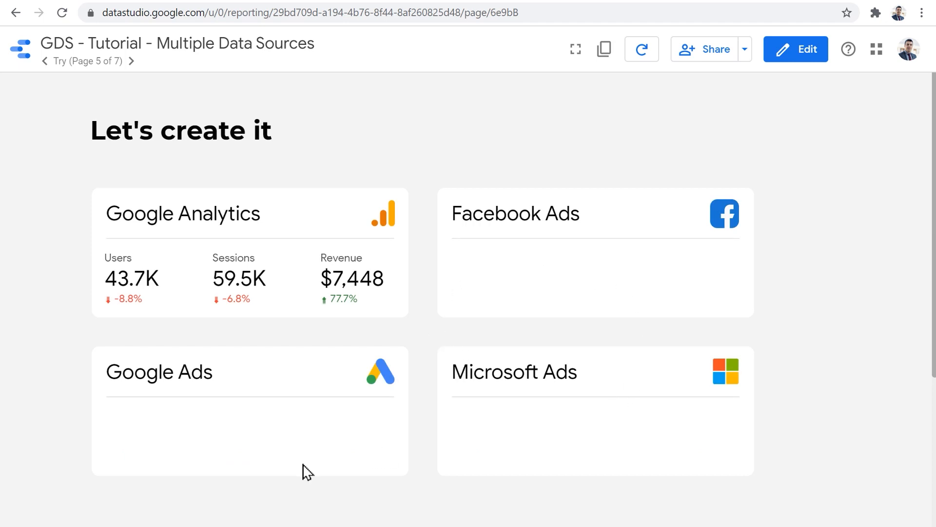
mouse_move(776, 85)
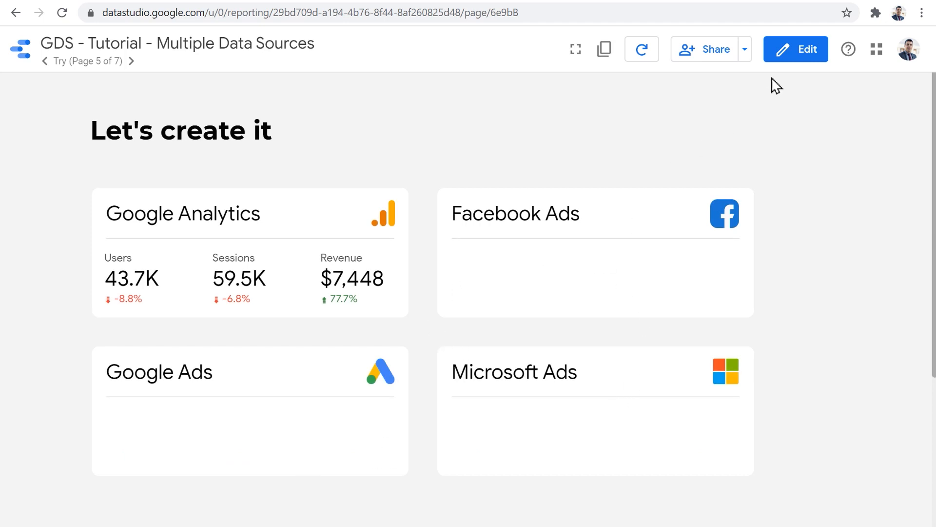
click(796, 49)
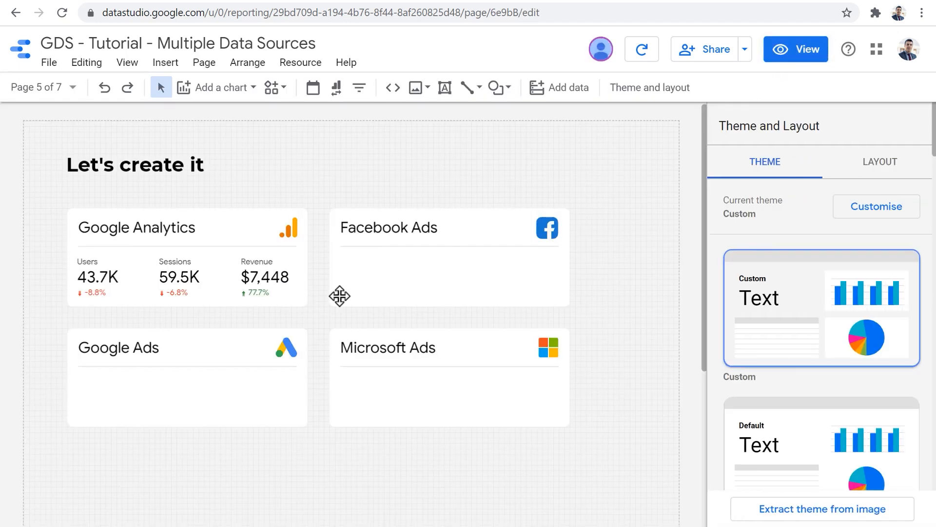
mouse_move(318, 313)
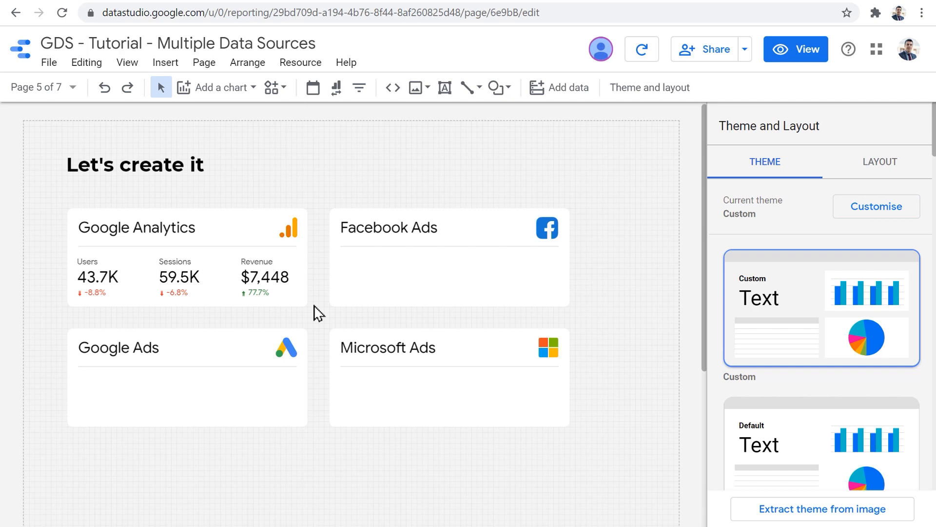
click(101, 276)
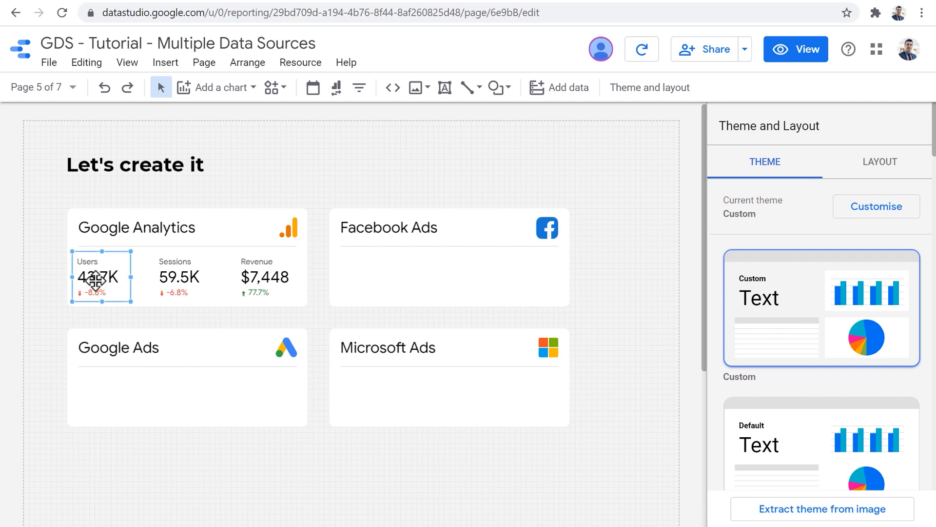
Copy the Users, Sessions and Revenue scorecards into the Facebook Ads card and open the copy's data source list
right_click(257, 281)
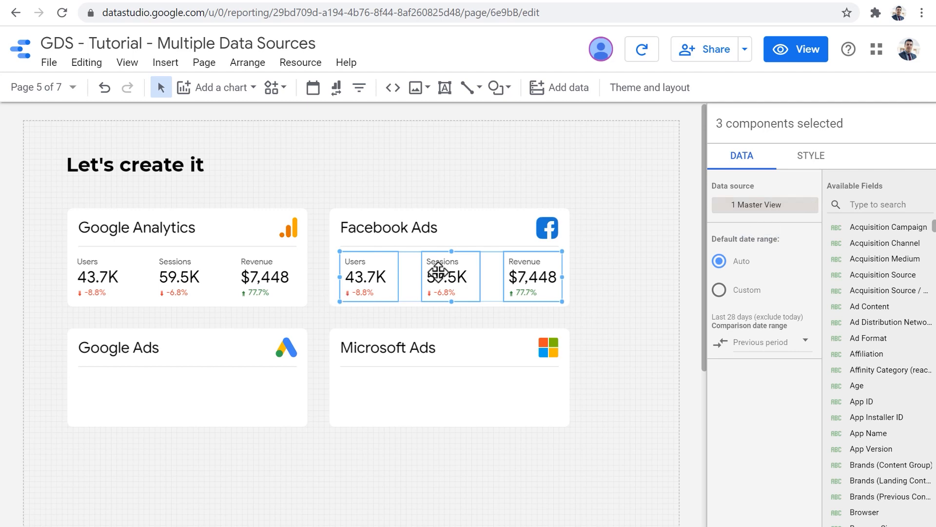
mouse_move(343, 284)
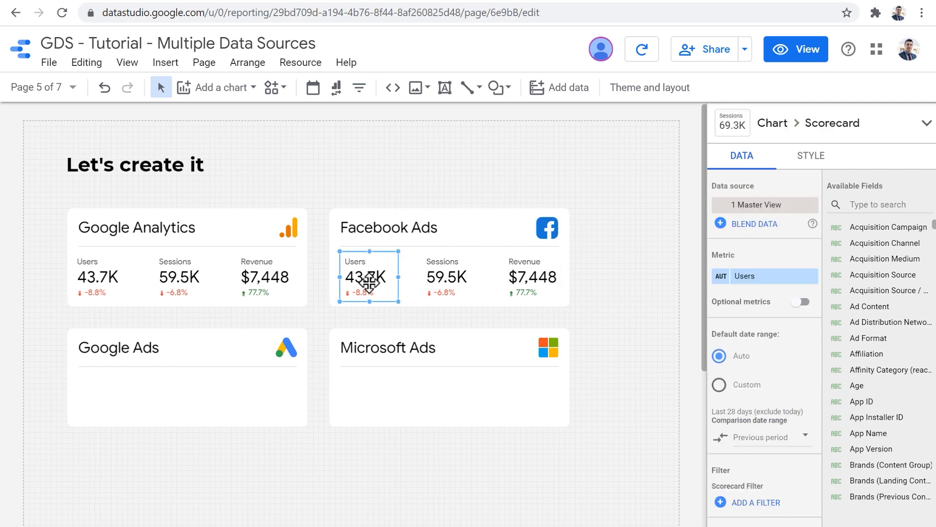
click(763, 204)
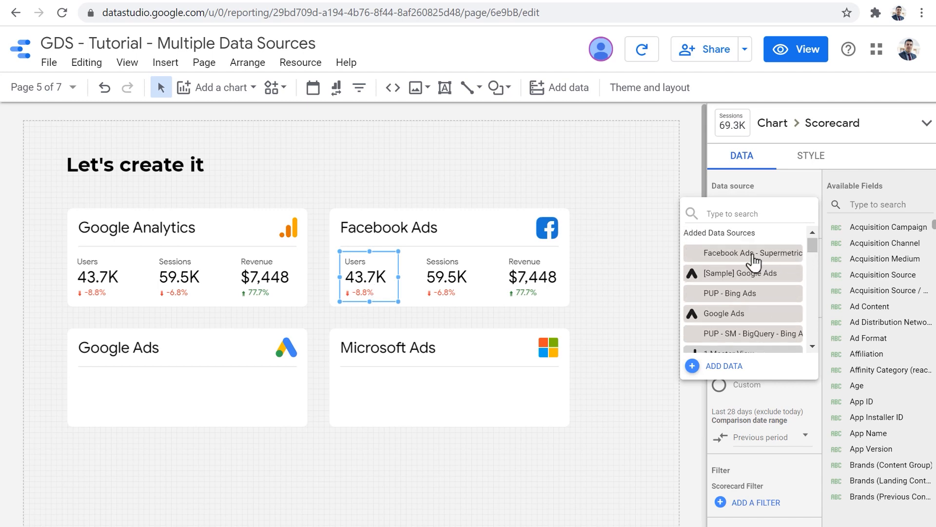
mouse_move(755, 253)
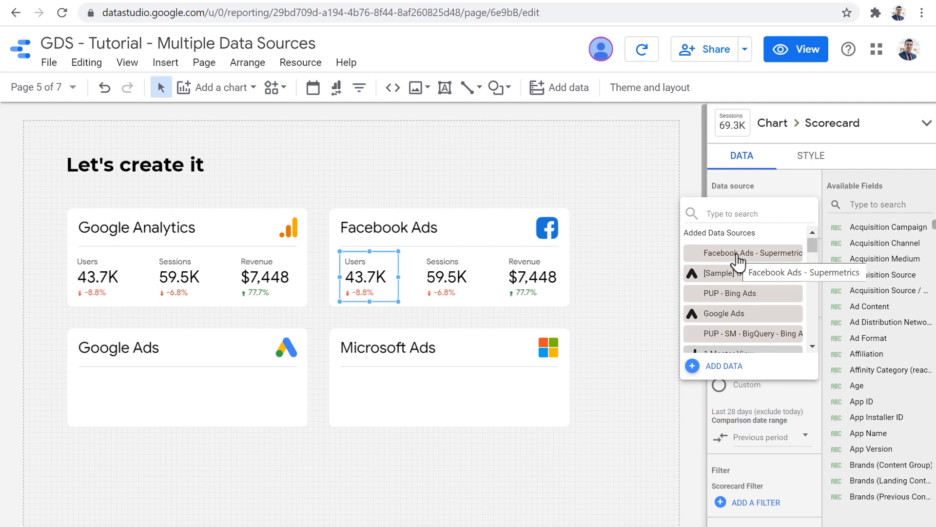
Set the first Facebook Ads scorecard's data source to Facebook Ads - Supermetrics, showing Account users
click(754, 253)
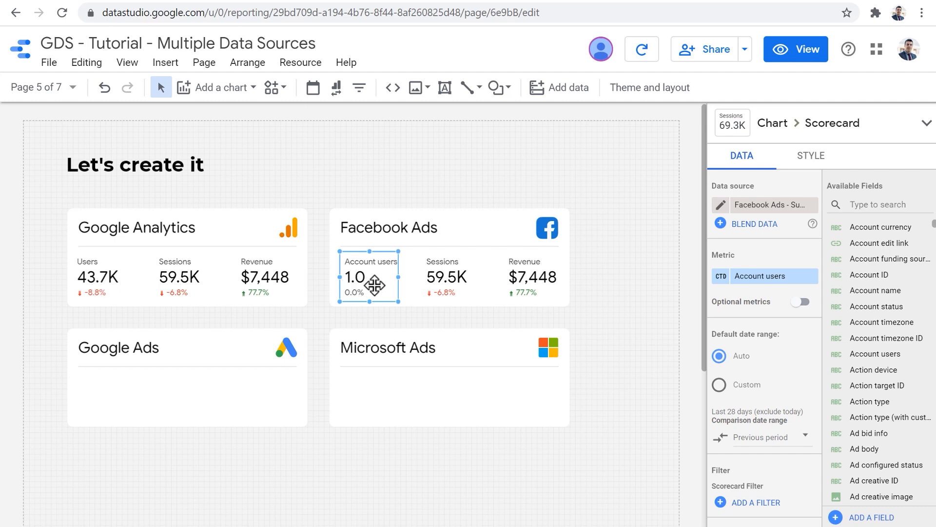
mouse_move(767, 275)
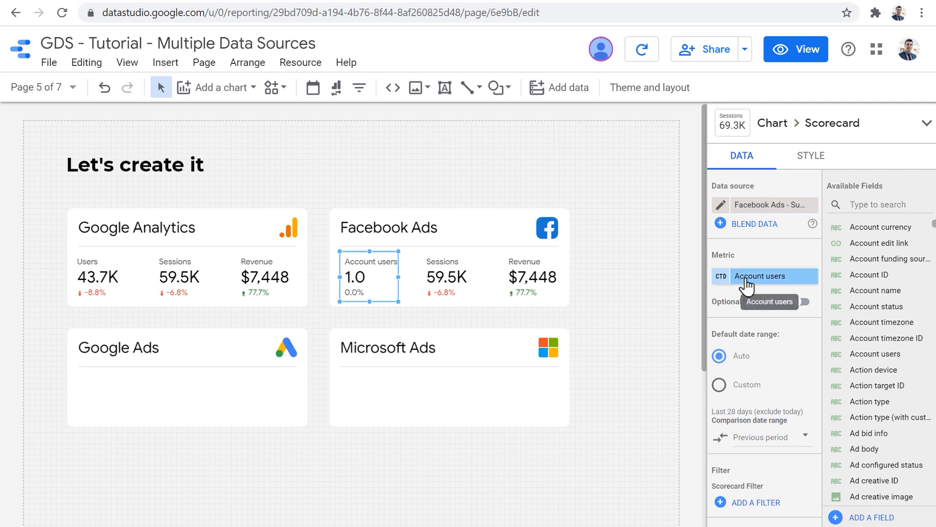
mouse_move(328, 281)
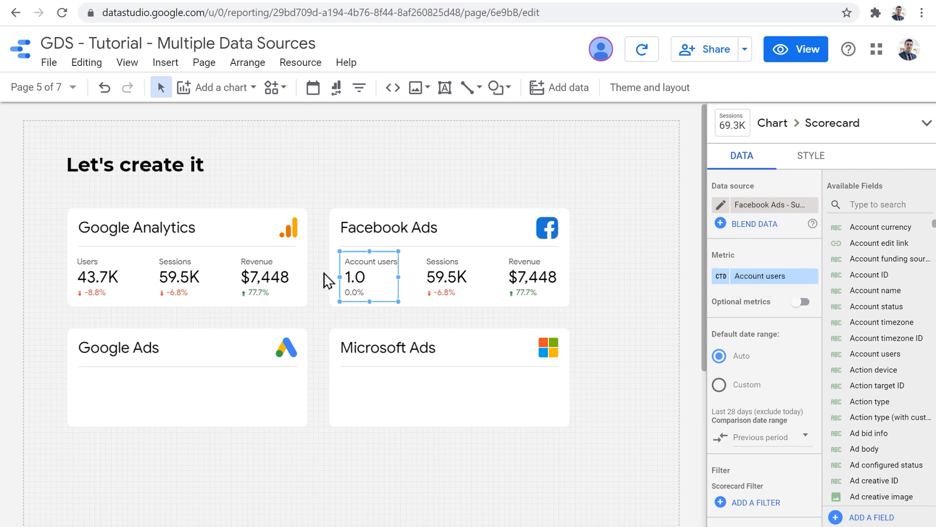
mouse_move(774, 276)
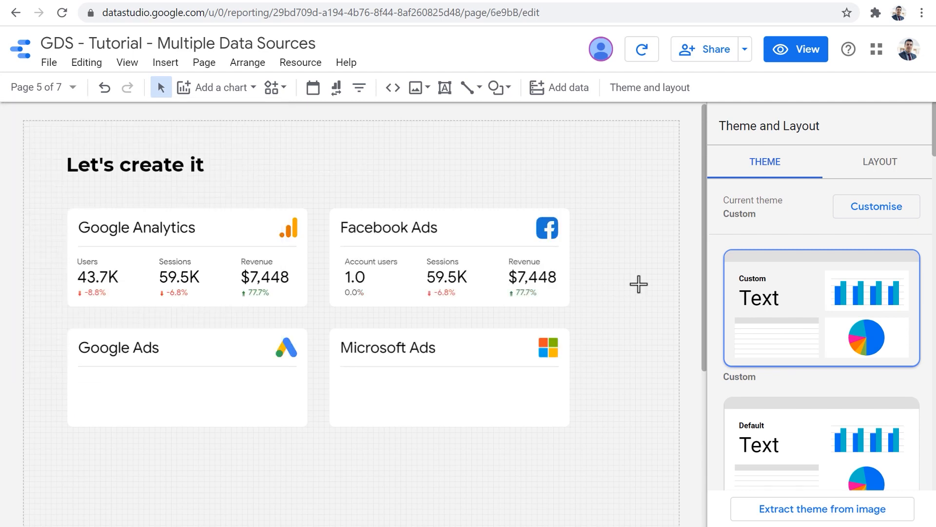
Change the Account users scorecard's metric to Amount spent formatted as USD currency ($65.91K)
click(369, 276)
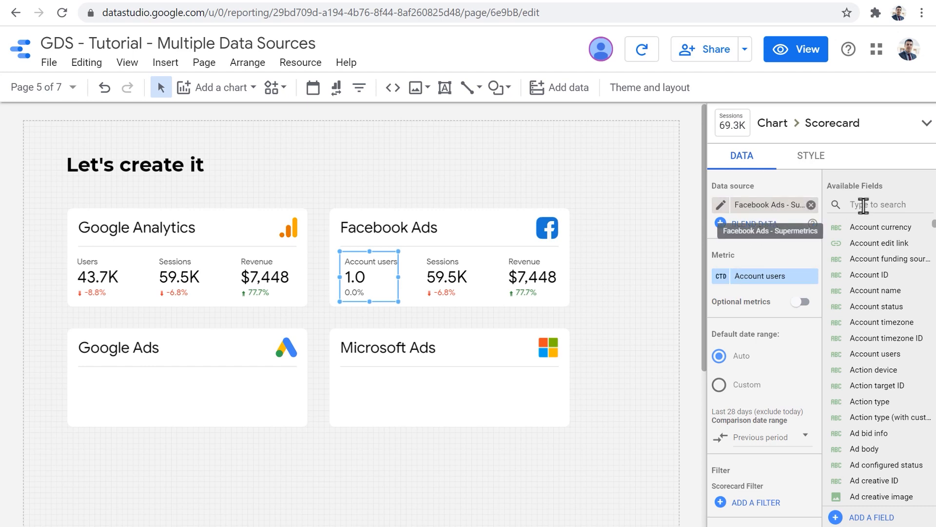
text(amoun)
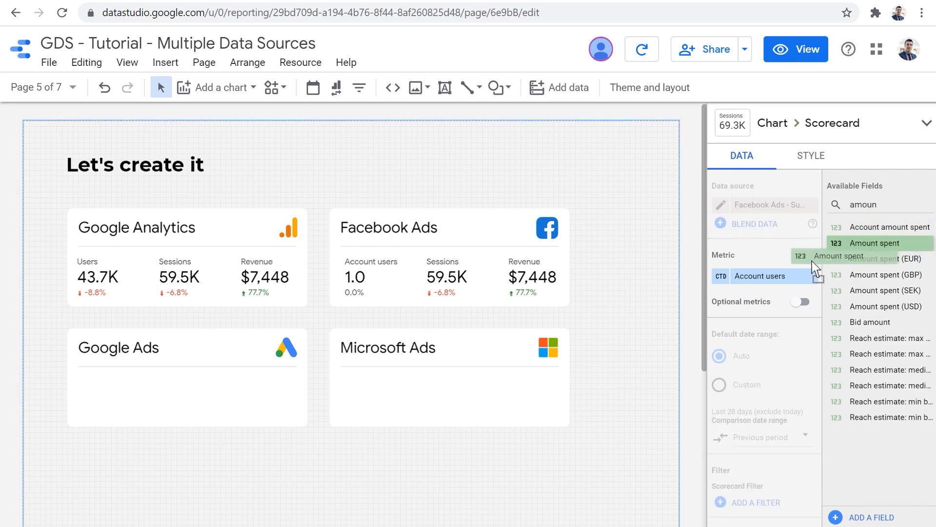
click(879, 243)
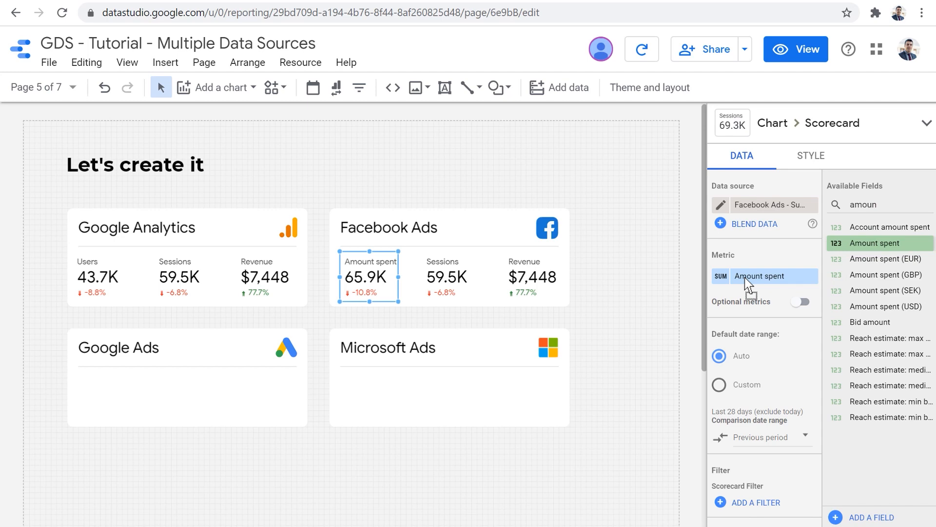
click(756, 276)
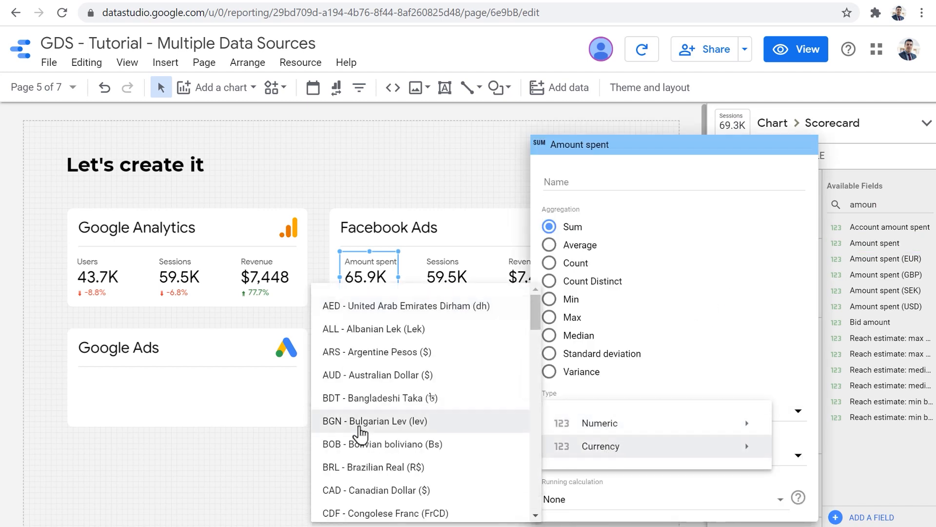
scroll(down, 3)
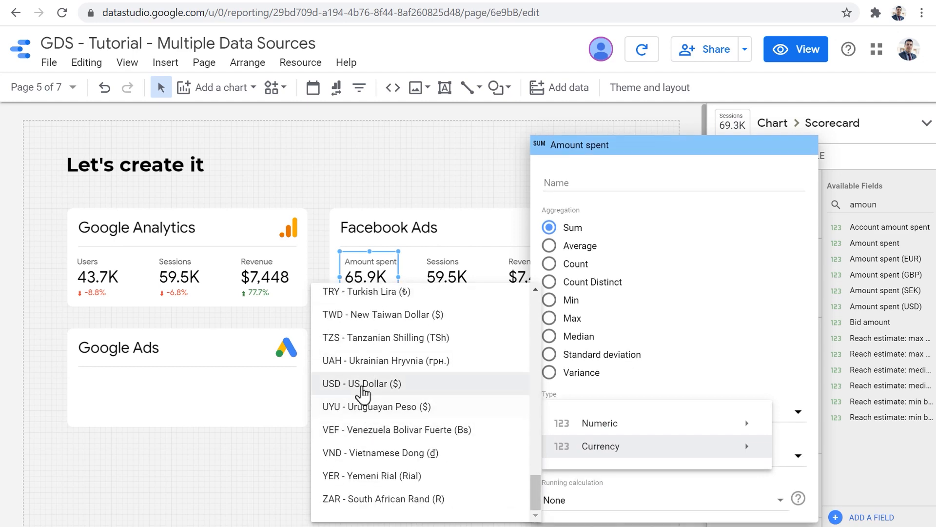
click(361, 384)
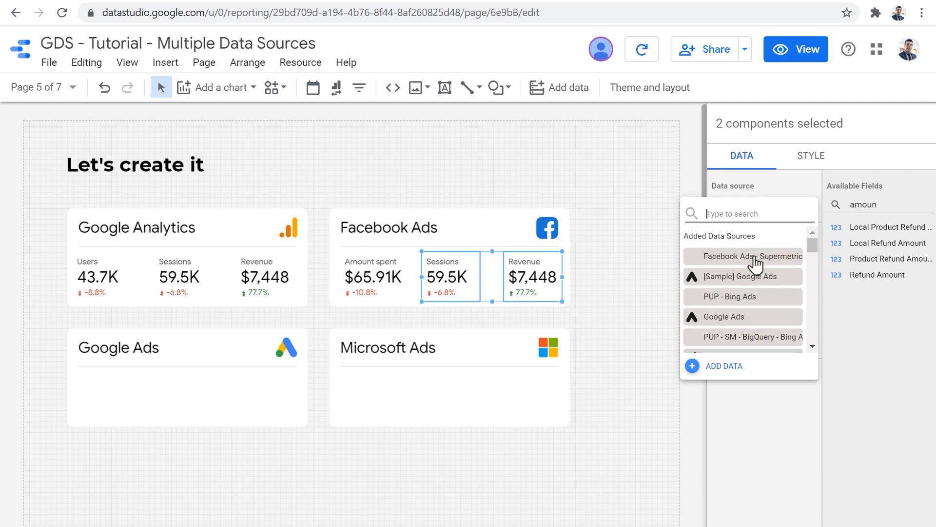
Switch Sessions and Revenue to Facebook Ads data and show Cost per website conversion renamed CPA in USD
click(753, 256)
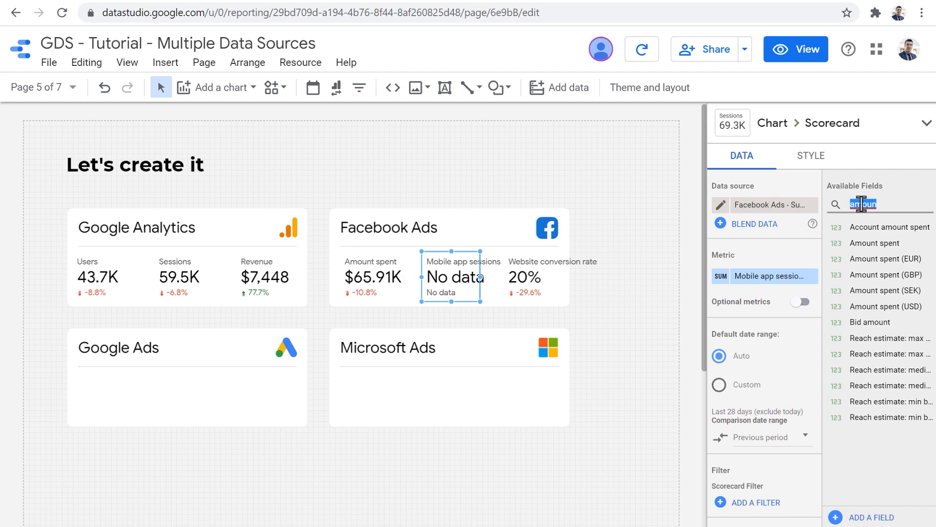
text(cost per web)
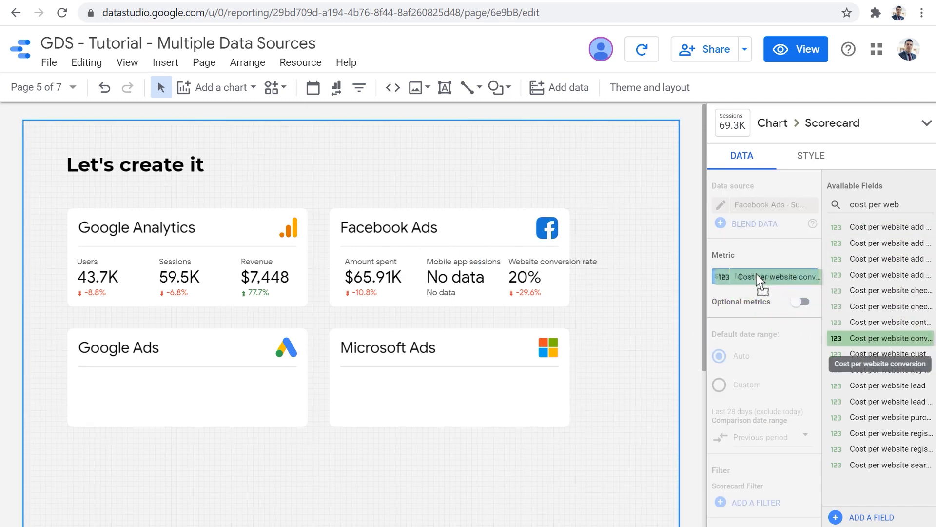
click(767, 276)
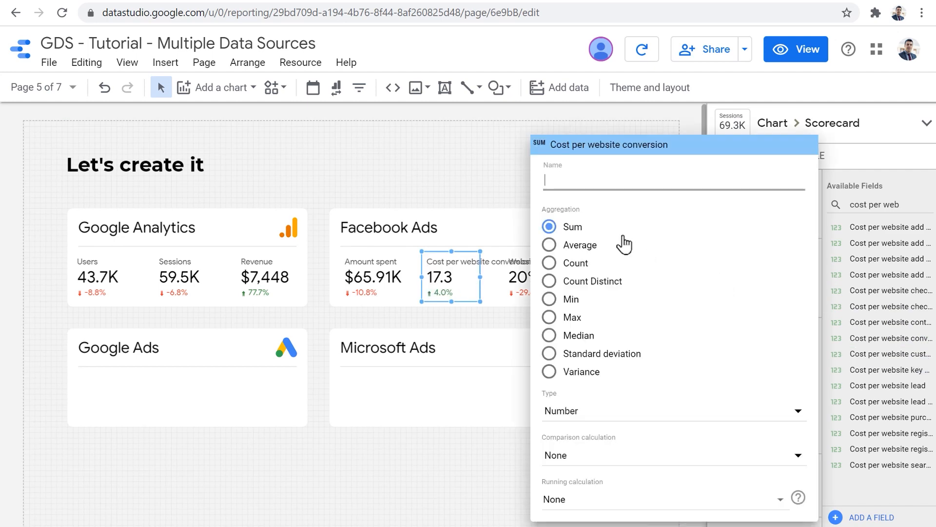
text(CPA)
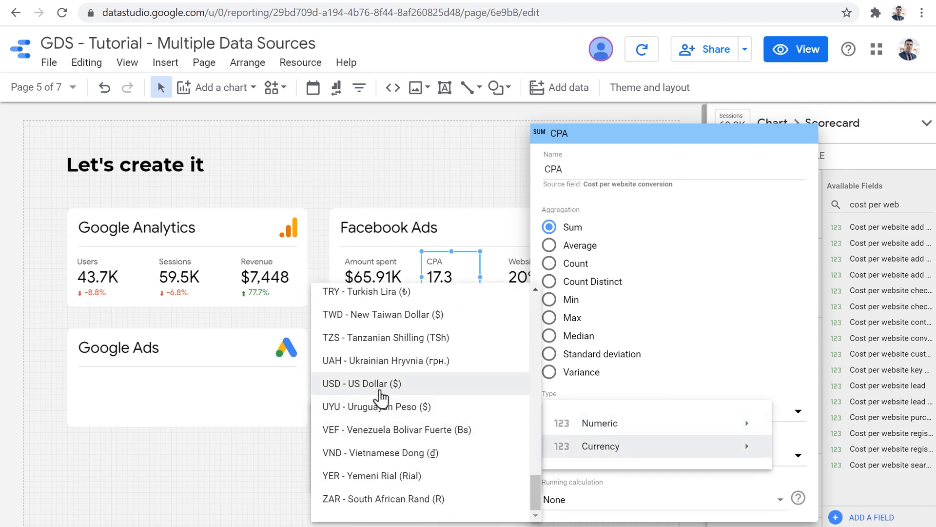
click(361, 384)
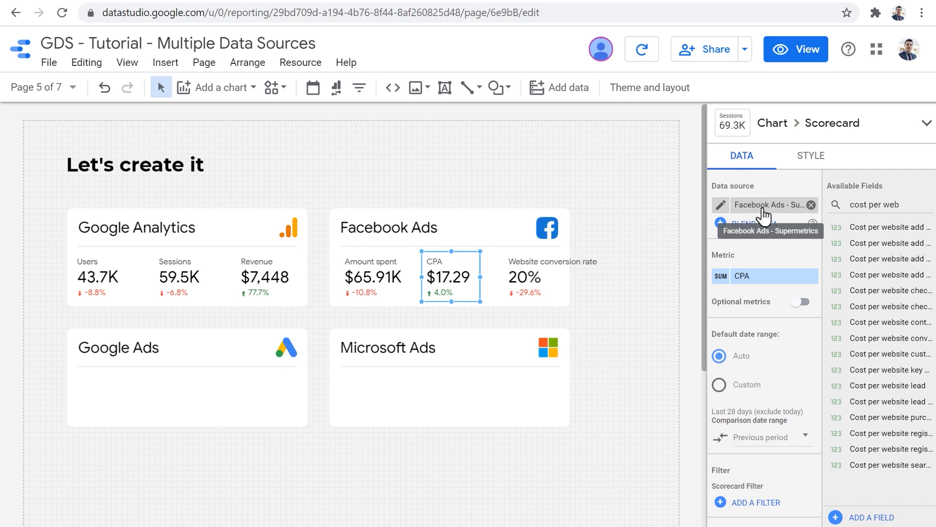
Open the Added Data Sources dropdown for the CPA scorecard, listing Google Ads and Bing Ads
click(770, 205)
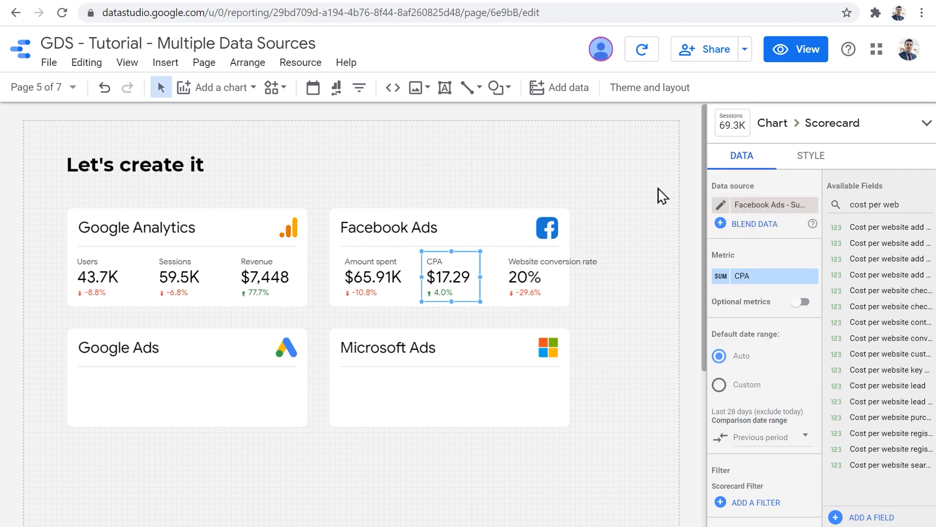
mouse_move(560, 88)
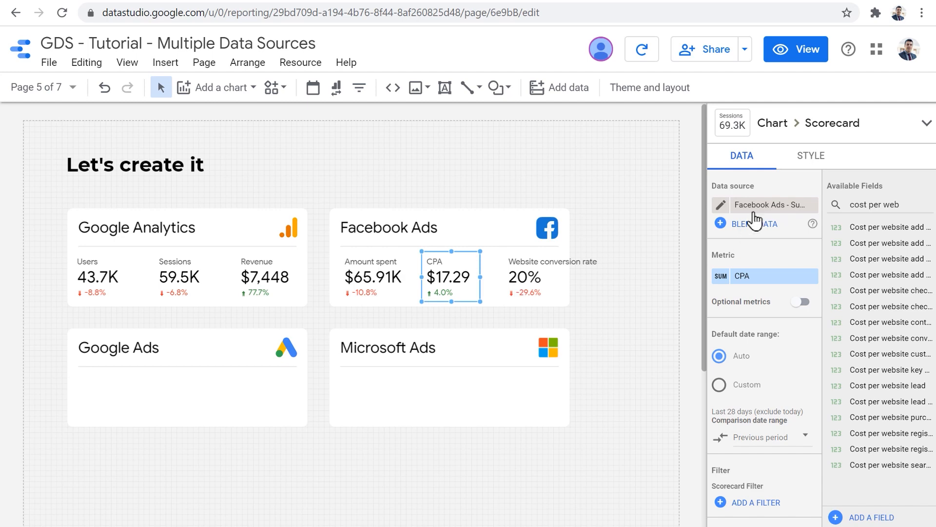
mouse_move(771, 205)
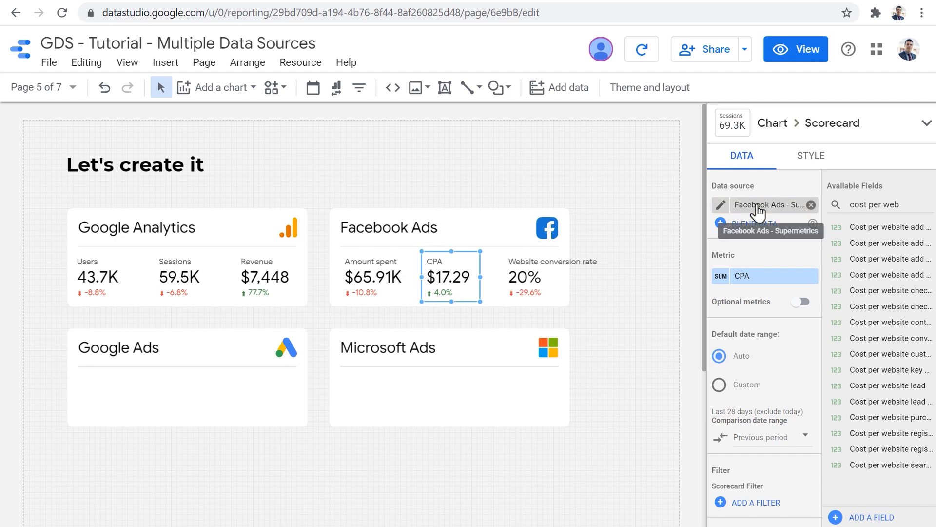
click(771, 205)
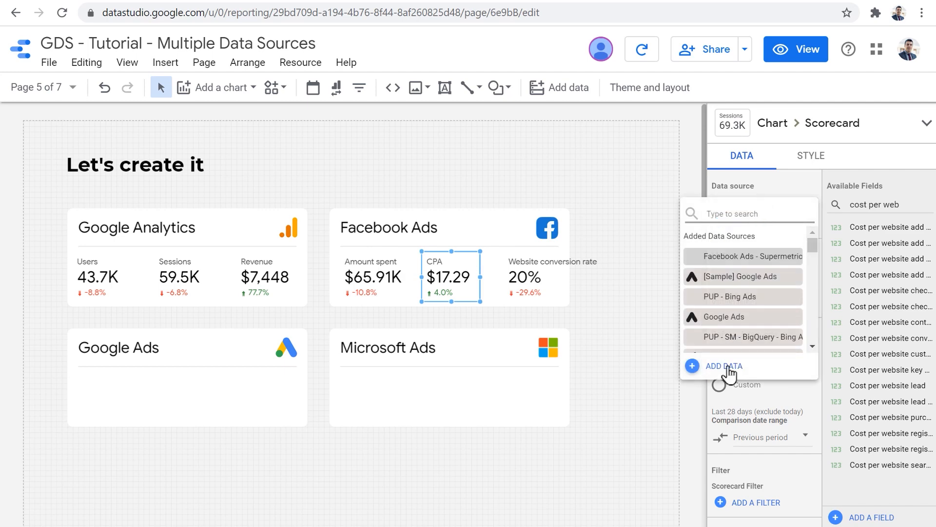
Add data, search connectors for 'face' and open the Facebook Ads connector by Supermetrics
click(723, 366)
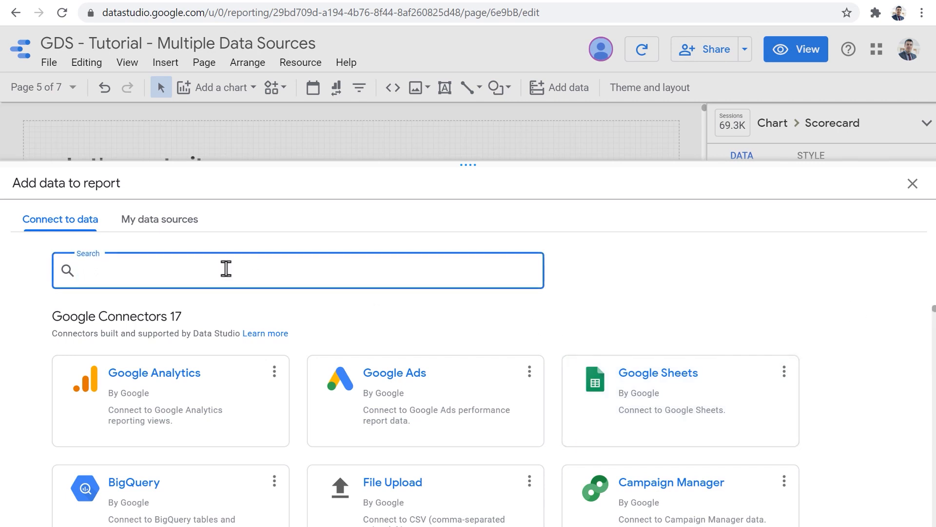
text(facebook)
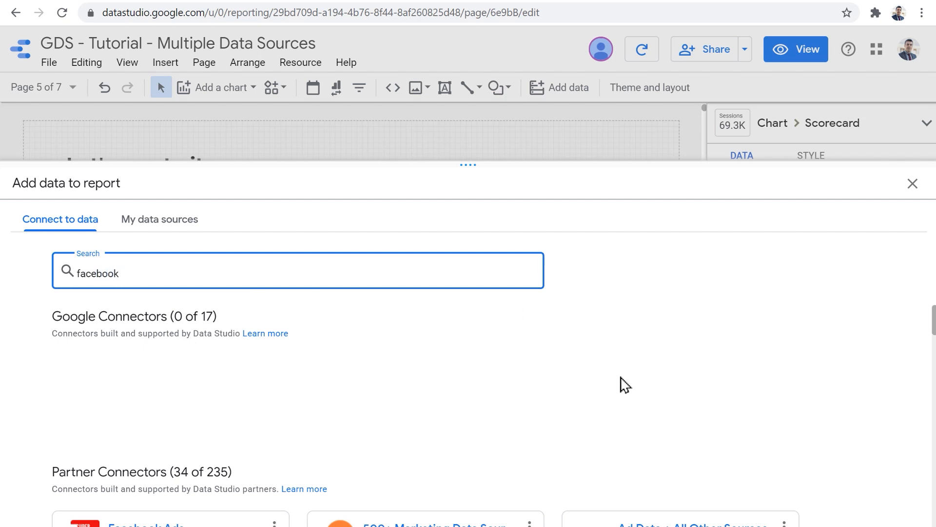
scroll(down, 3)
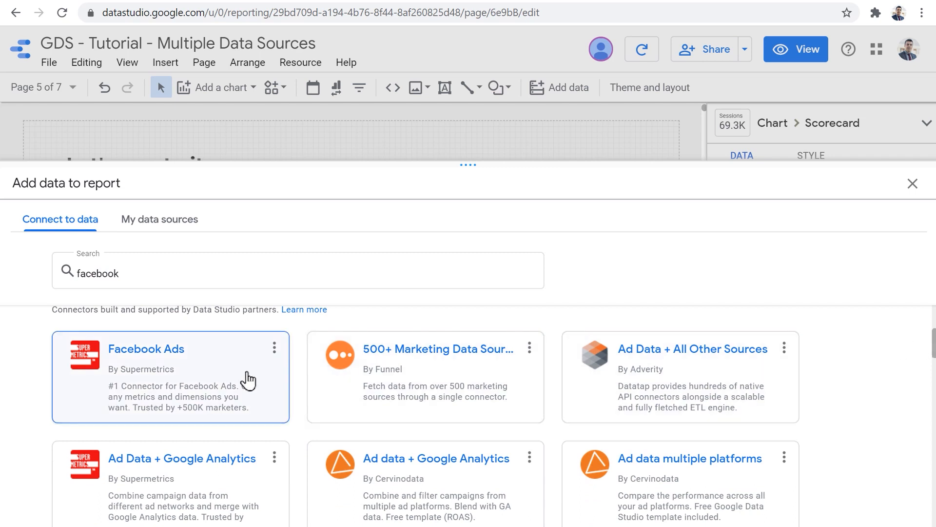
mouse_move(245, 379)
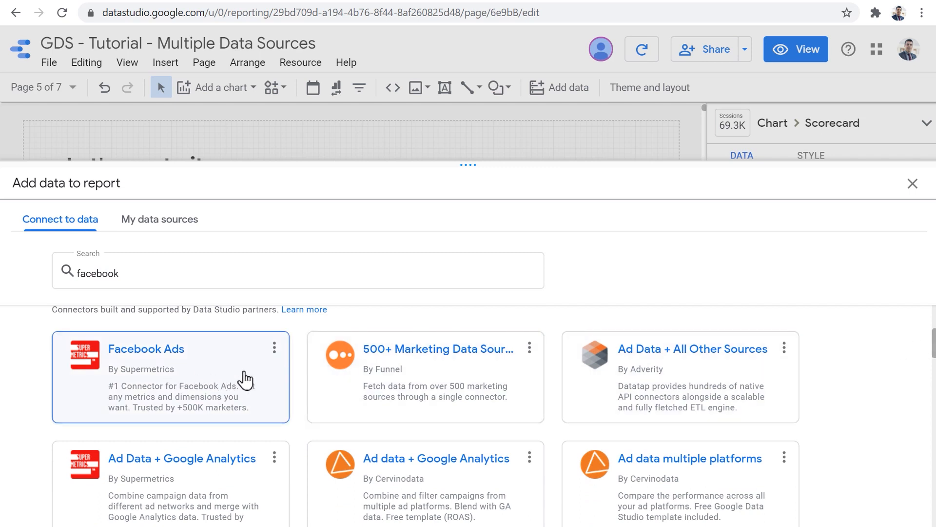
scroll(down, 3)
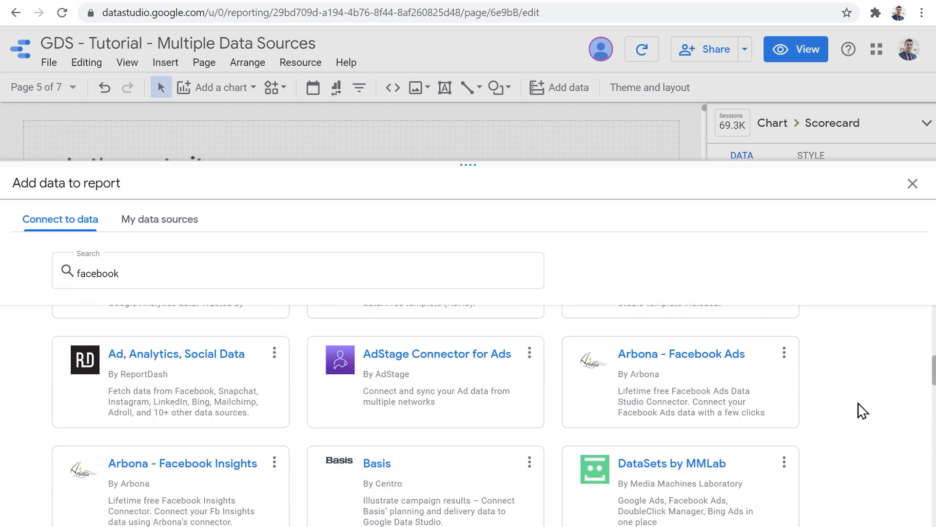
scroll(down, 3)
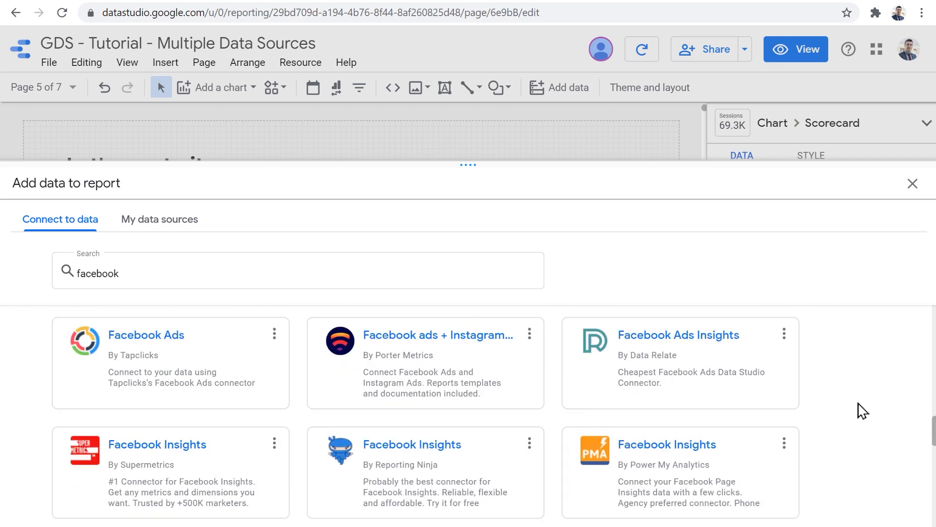
mouse_move(448, 399)
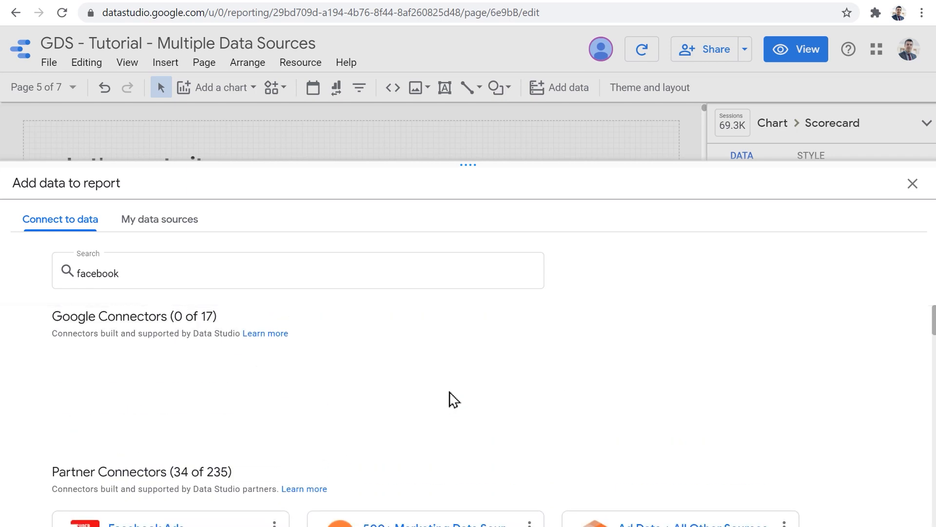
click(143, 523)
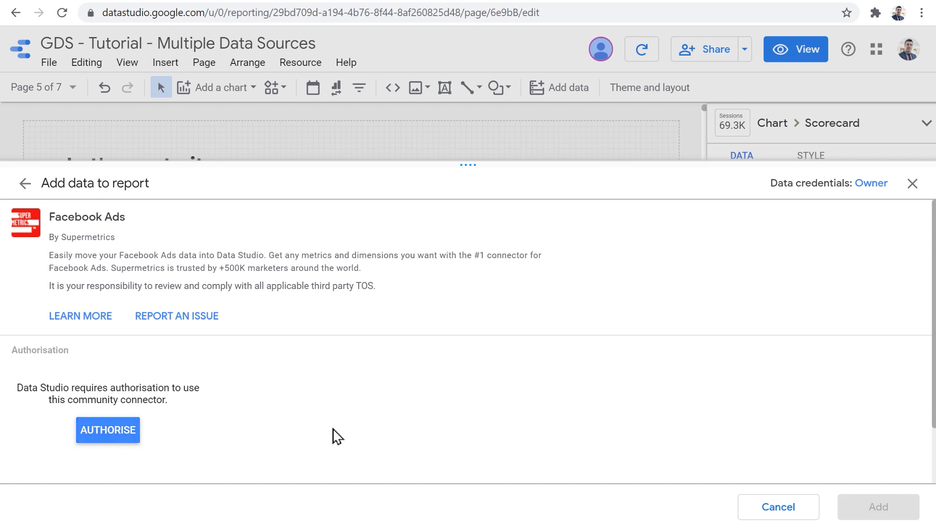
mouse_move(877, 506)
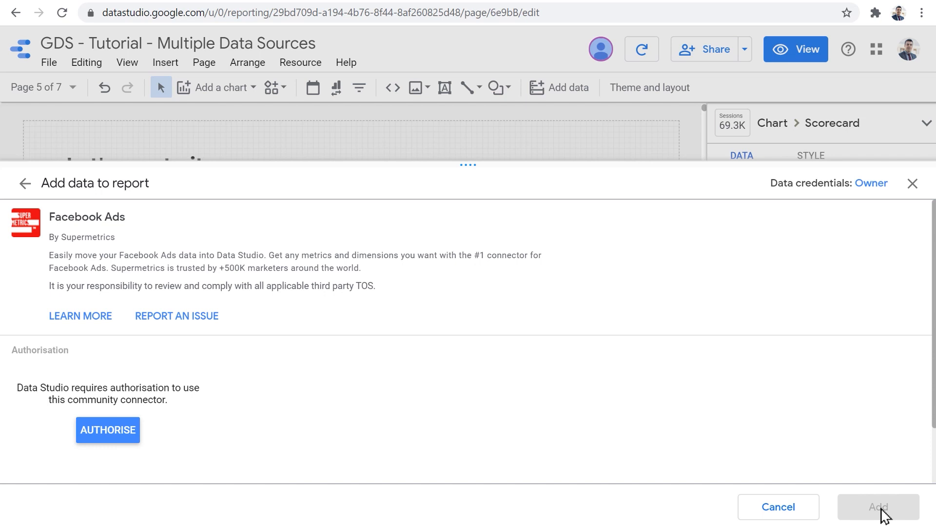
mouse_move(470, 357)
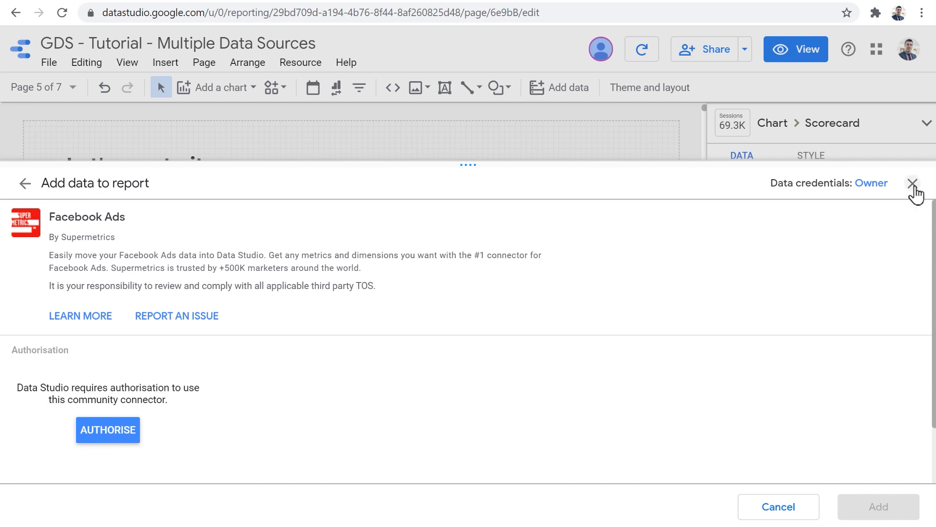
Close the Facebook Ads connector authorisation page without adding the data source
click(913, 183)
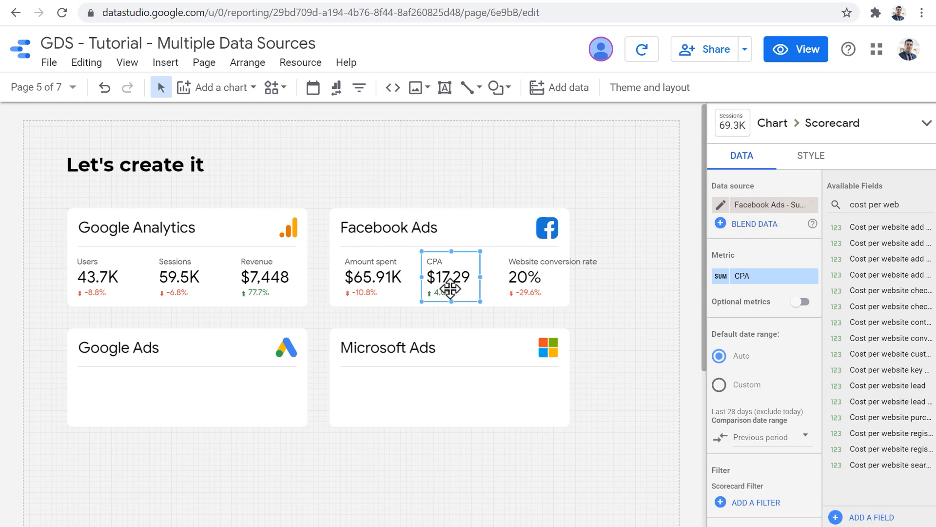
mouse_move(405, 285)
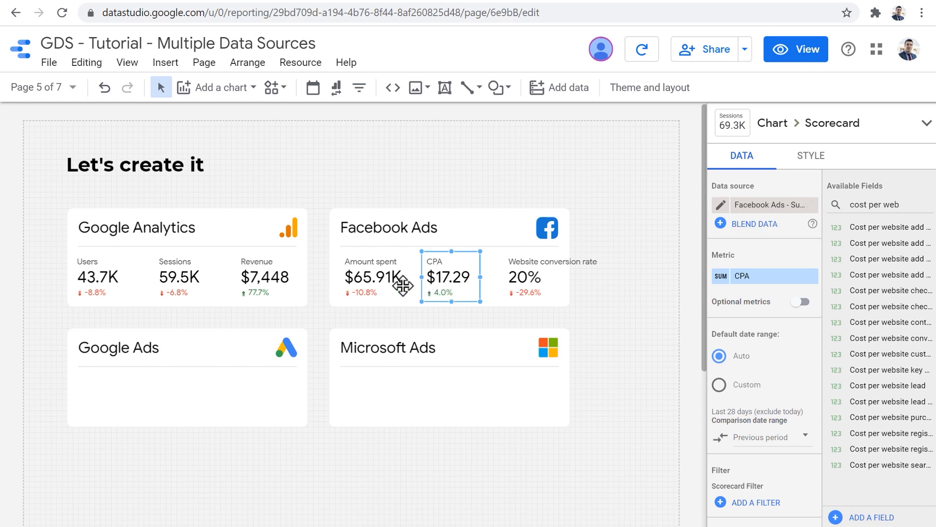
mouse_move(152, 402)
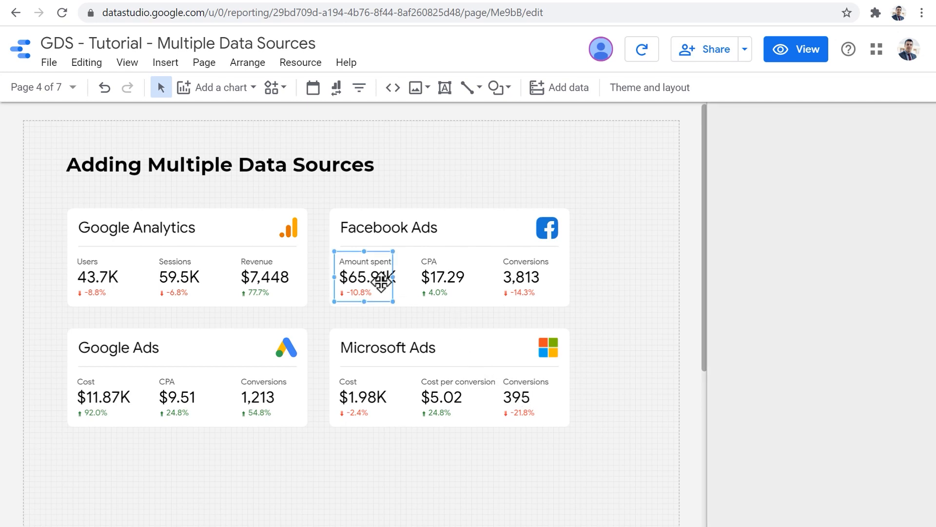
Select the CPA and Conversions scorecards, then leave editing to view the One Chart, One Data Source page
click(441, 276)
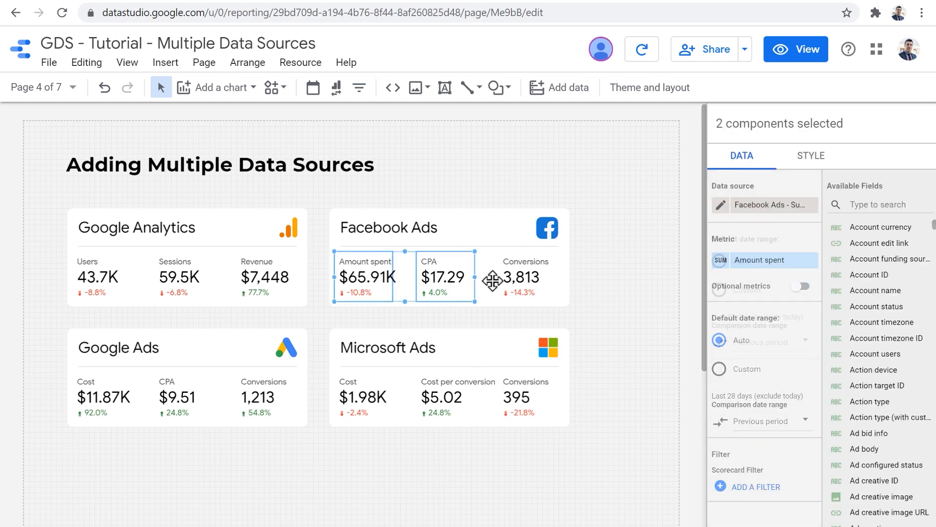
click(524, 276)
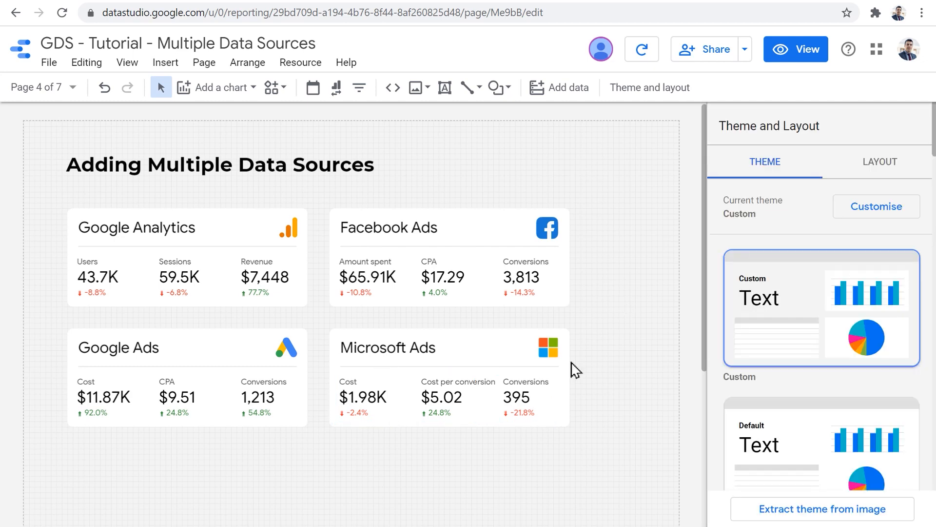
mouse_move(406, 405)
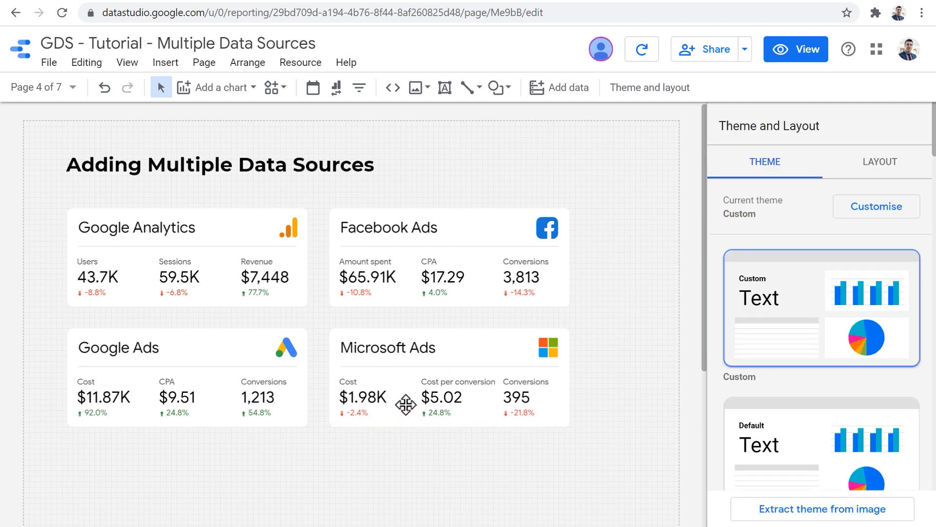
mouse_move(406, 325)
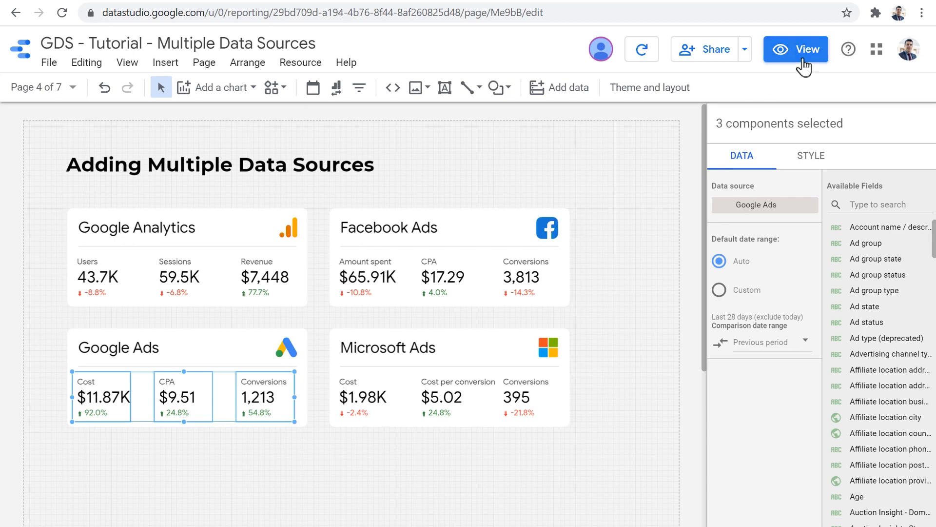
click(795, 49)
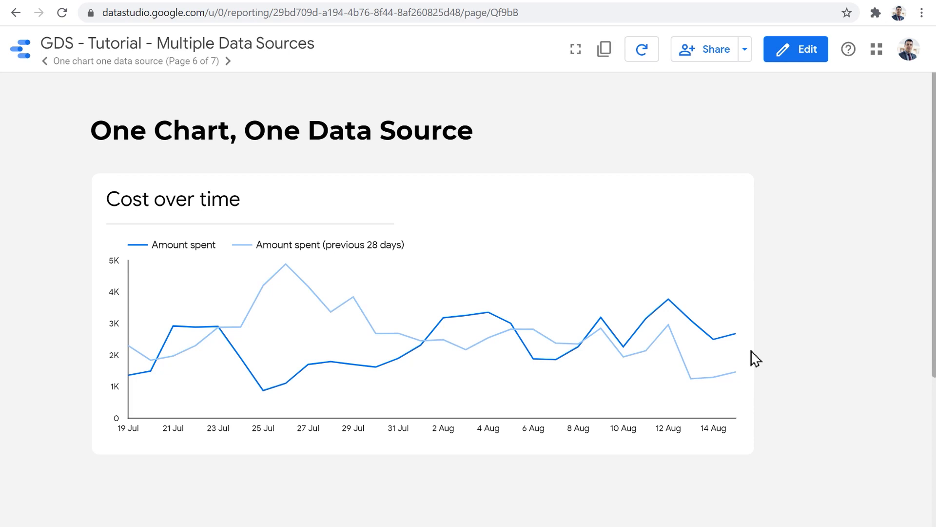
mouse_move(508, 324)
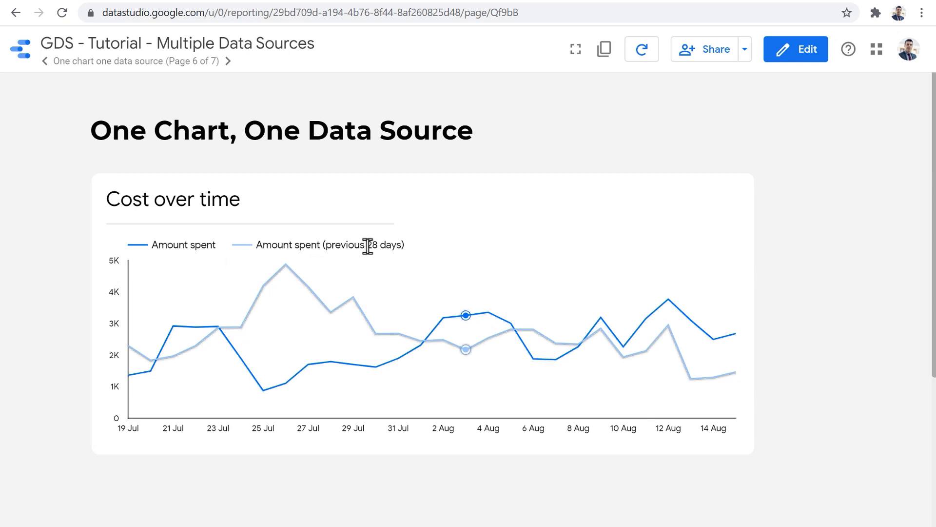
mouse_move(421, 345)
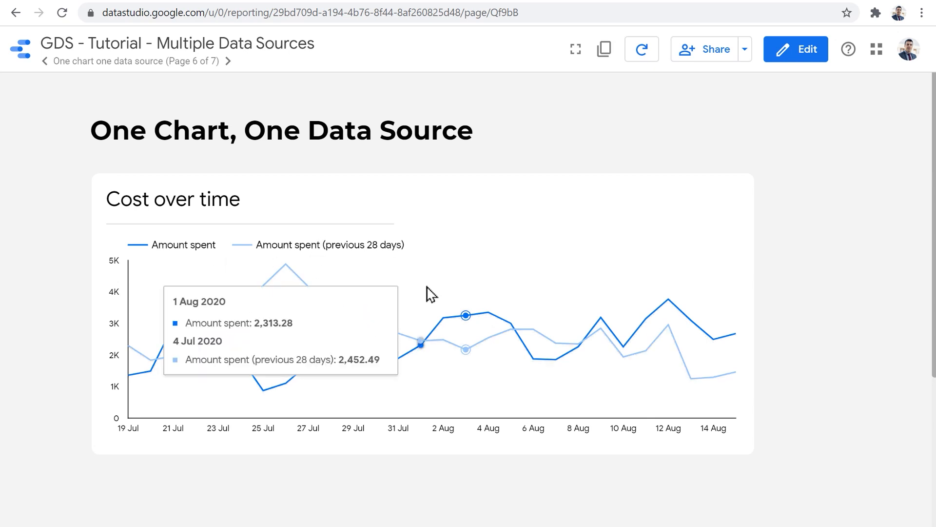
mouse_move(447, 249)
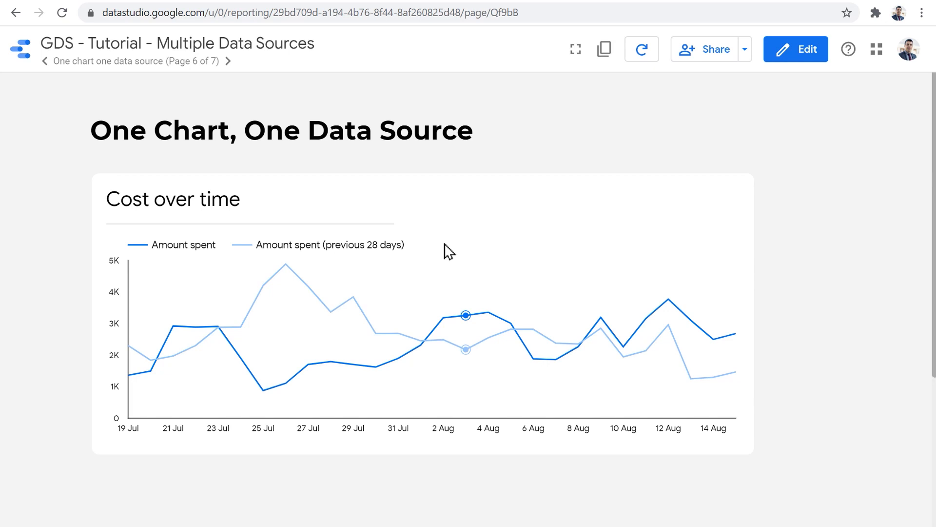
mouse_move(421, 345)
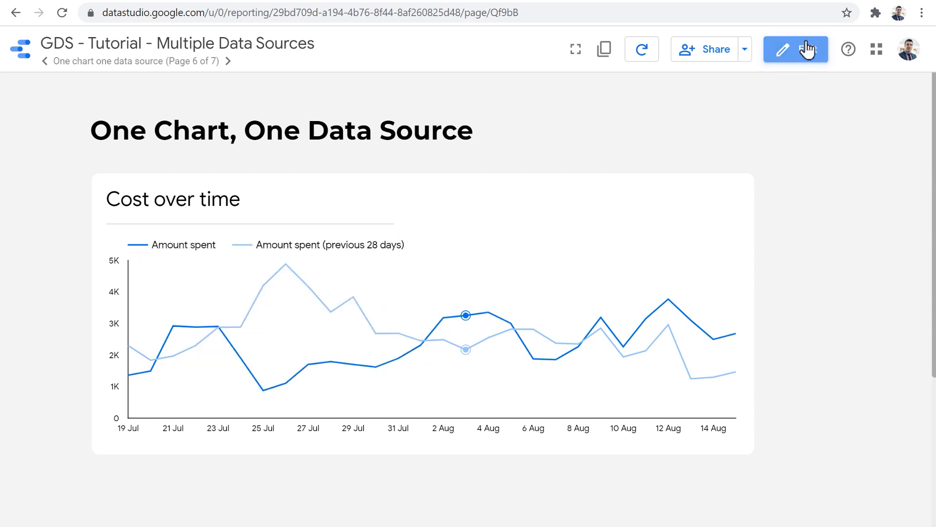
Return the One Chart, One Data Source page to editing mode
click(796, 48)
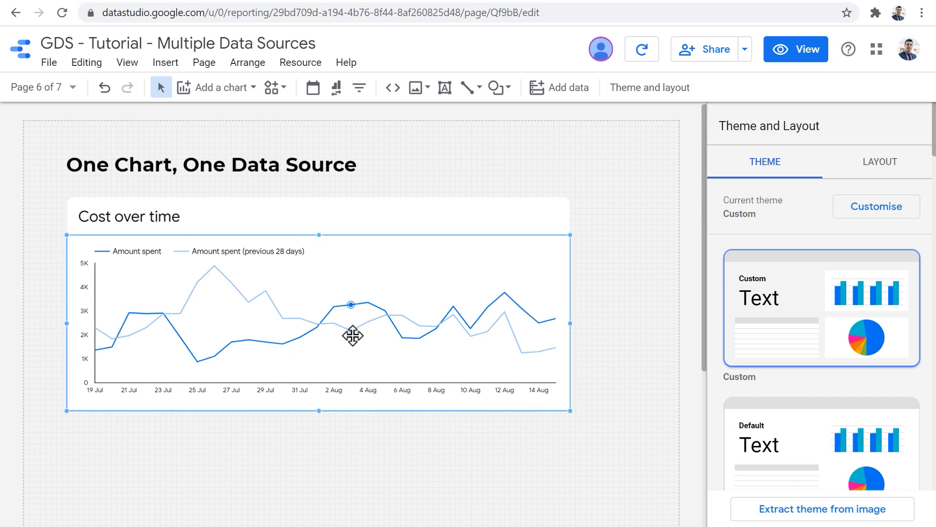
Point the Cost over time chart at [Sample] Google Ads and narrow it to half width
click(316, 322)
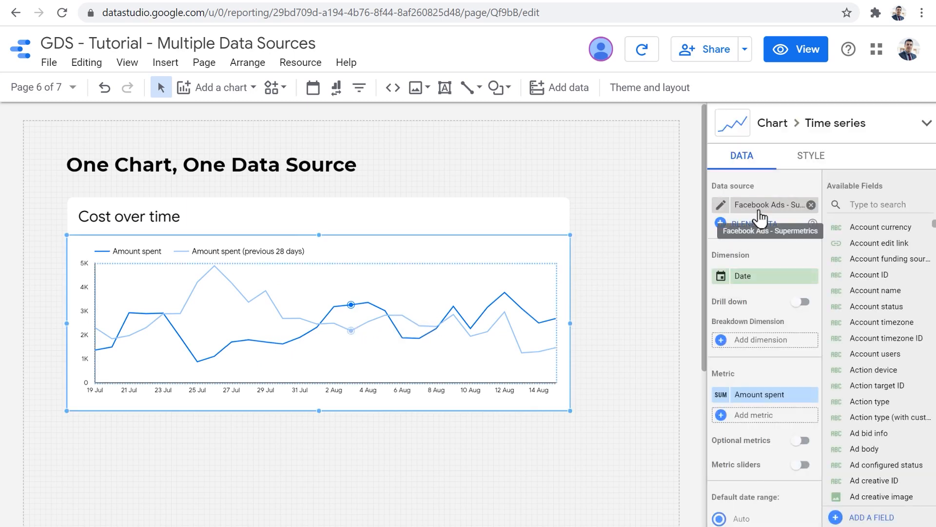
click(770, 204)
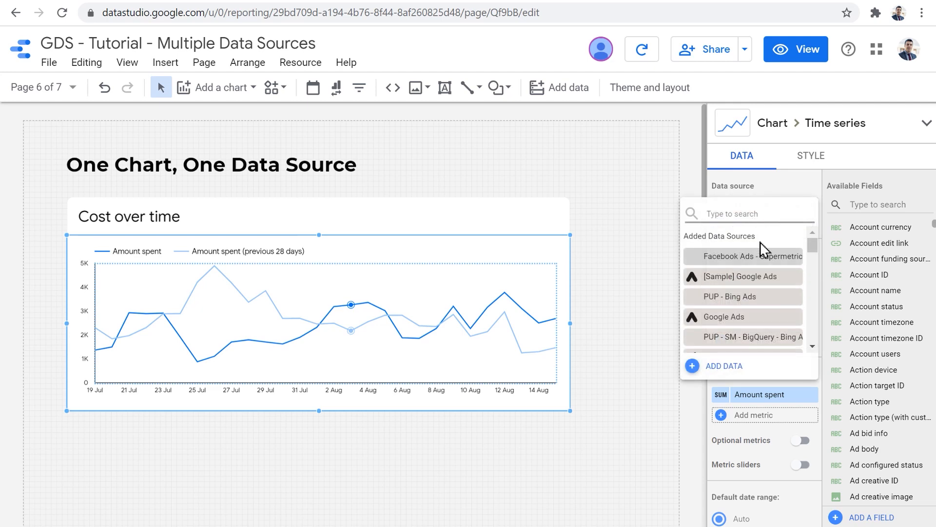
click(743, 276)
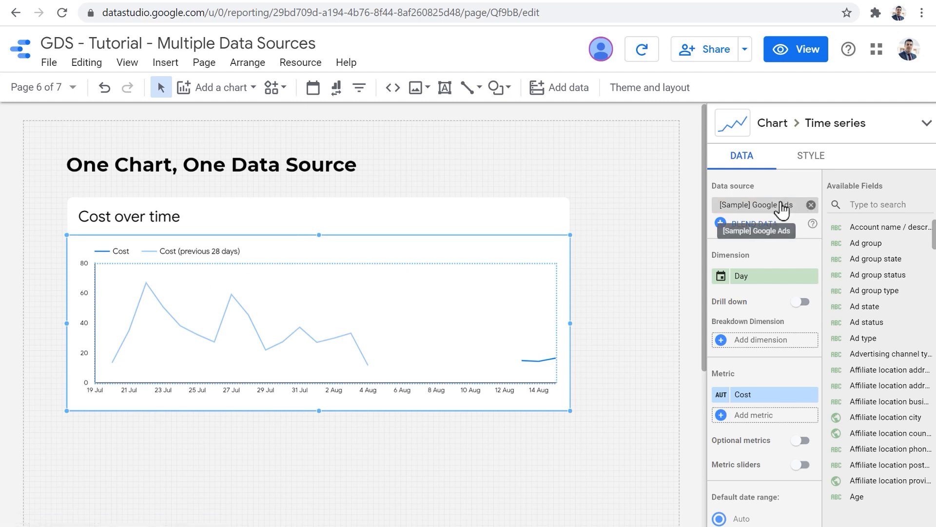
mouse_move(433, 349)
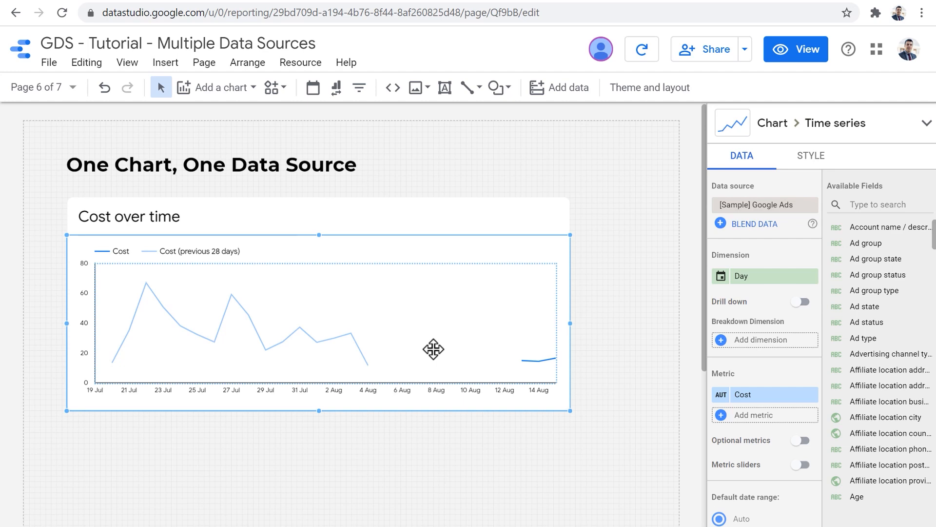
mouse_move(575, 338)
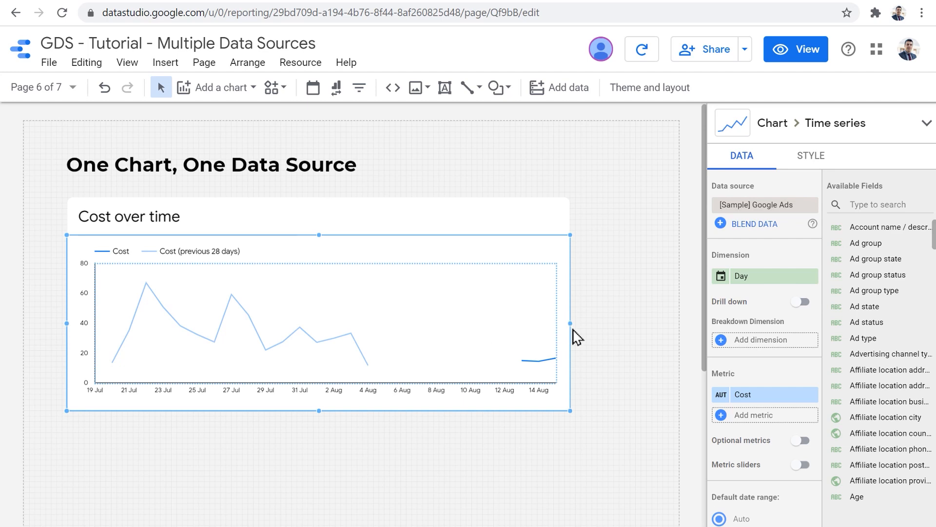
drag(569, 321, 297, 321)
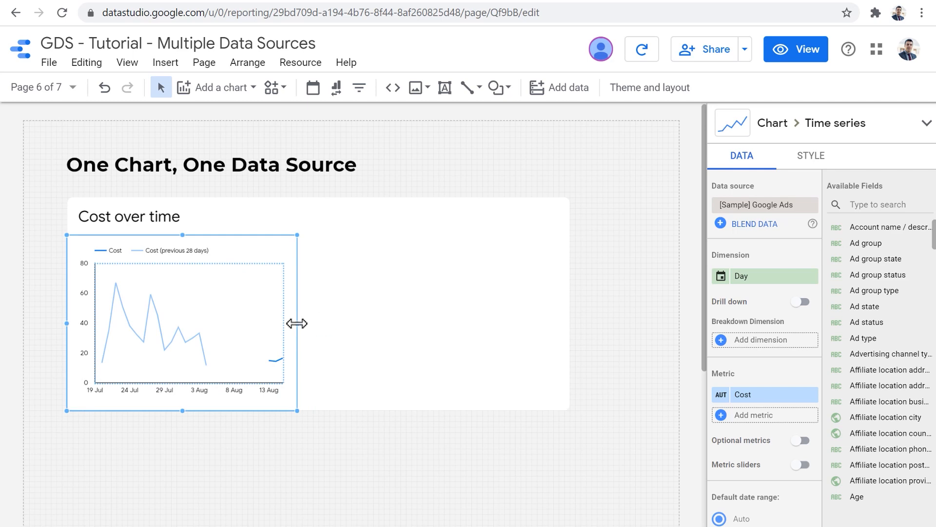
Place the duplicate chart on the right half and feed it Facebook Ads - Supermetrics data
drag(296, 323, 298, 323)
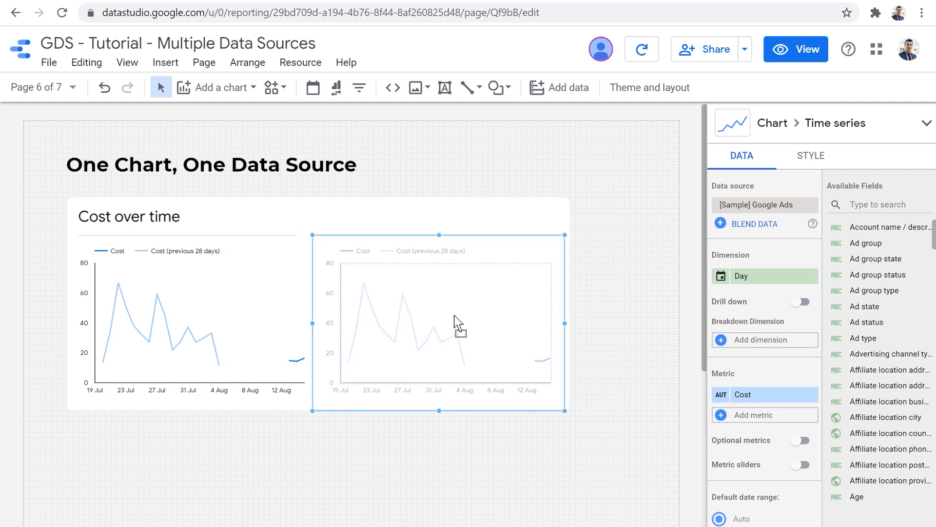
click(763, 204)
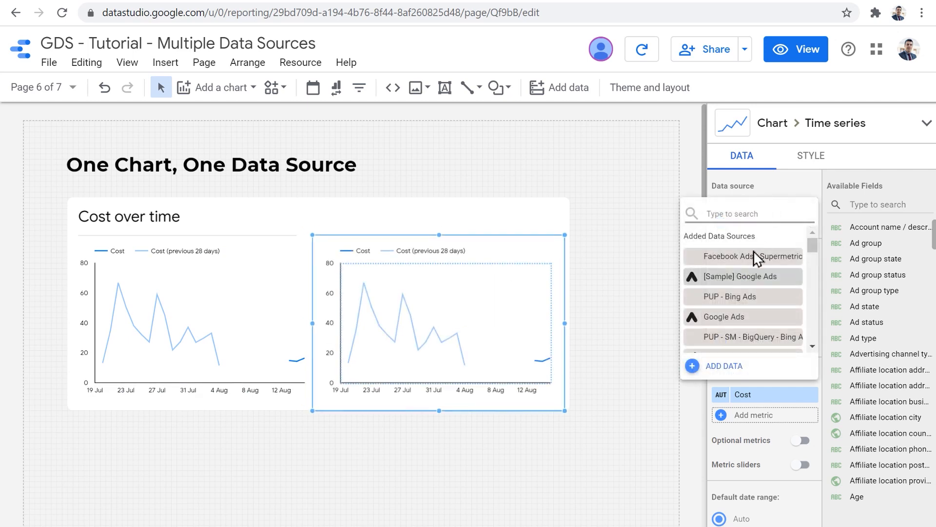
click(743, 256)
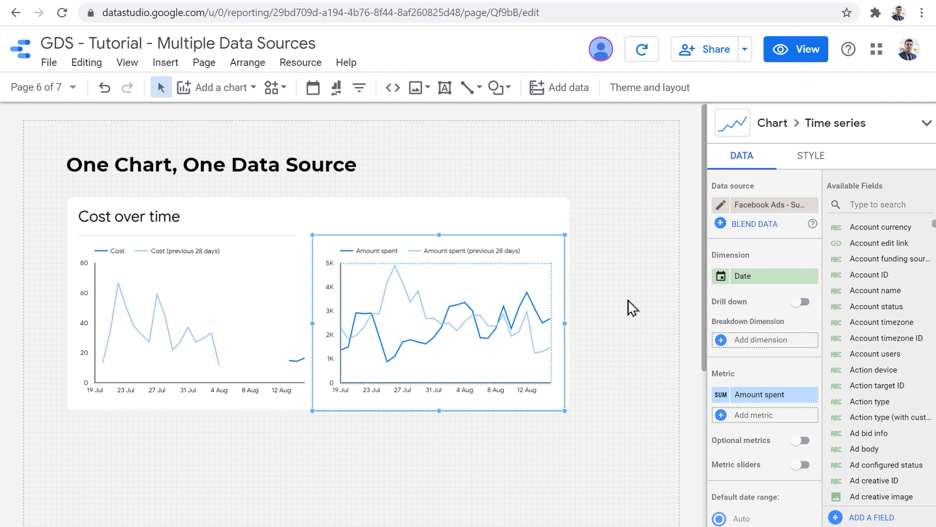
mouse_move(419, 321)
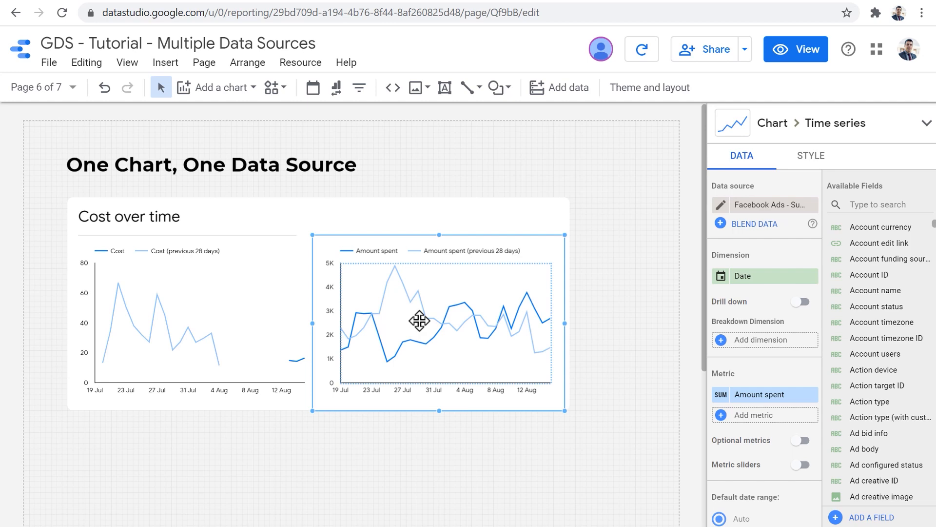
mouse_move(805, 78)
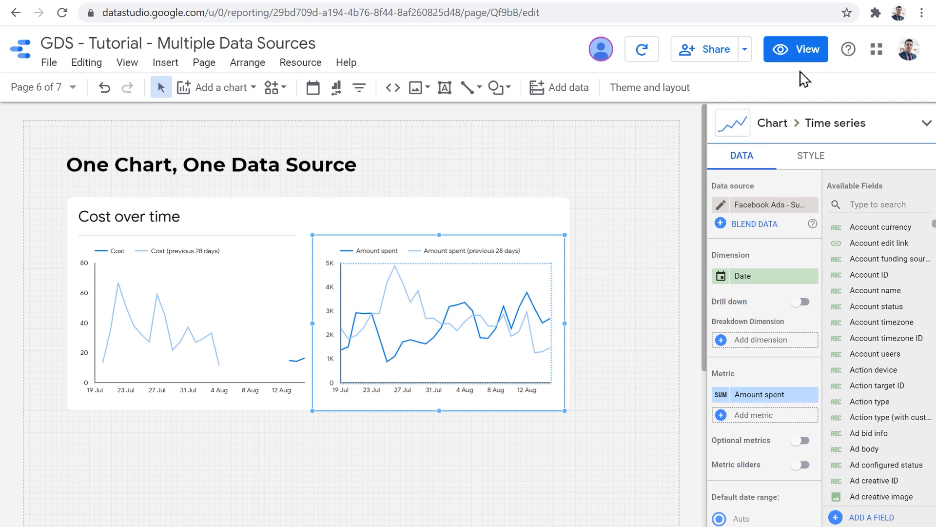
Preview the report, page back to pages 5 and 4, then forward to page 7
click(796, 49)
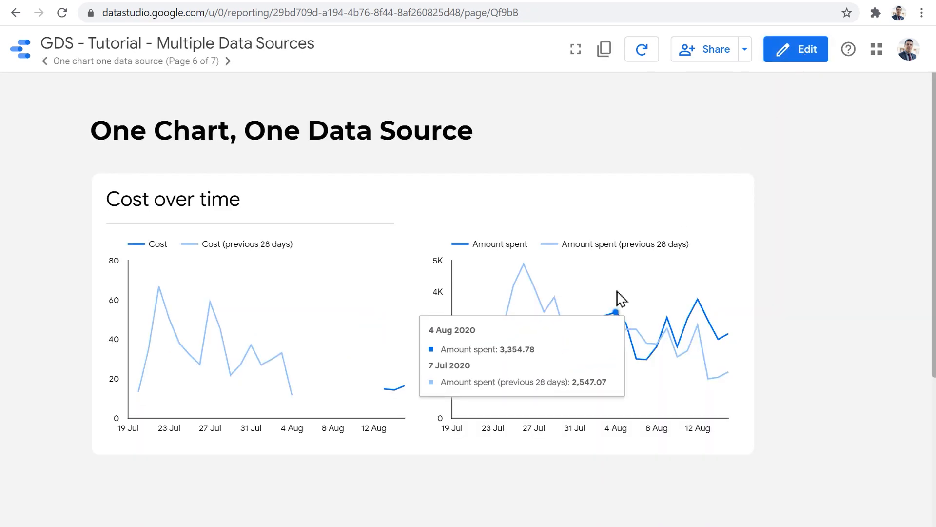
click(44, 61)
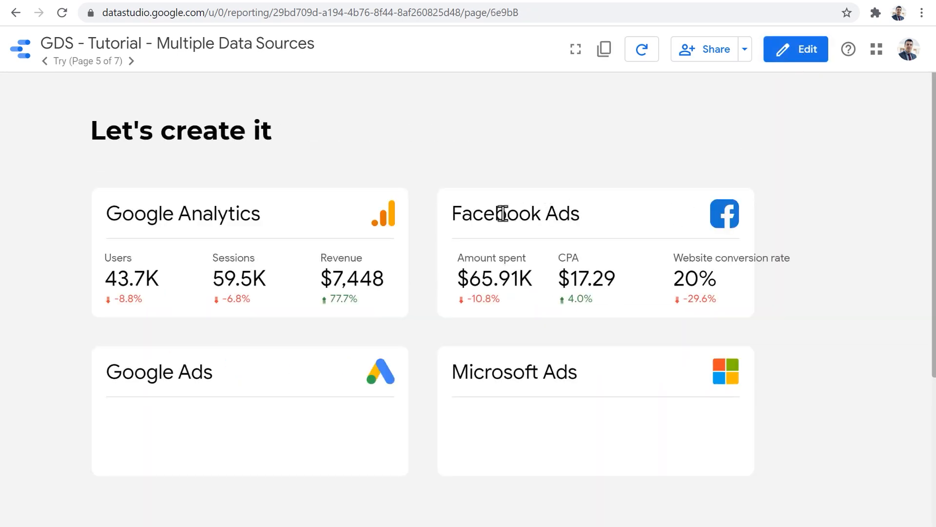
click(44, 61)
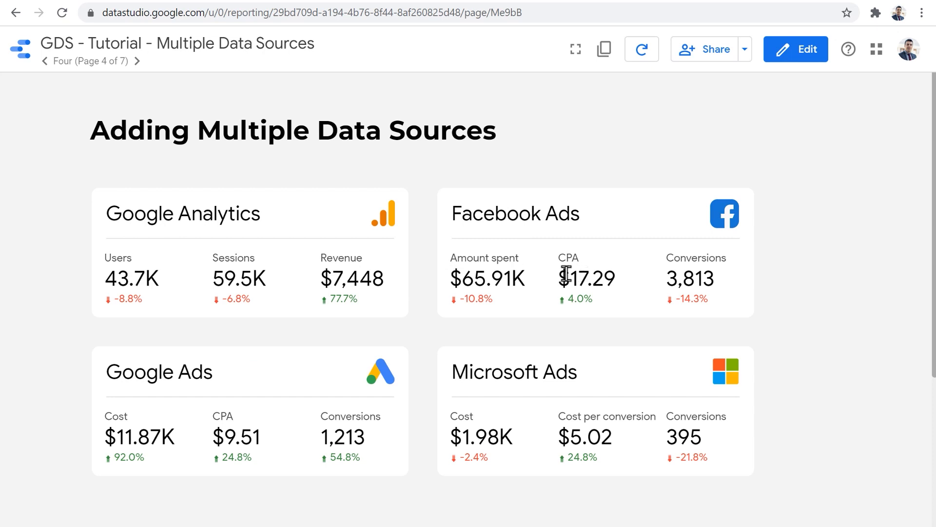
mouse_move(471, 294)
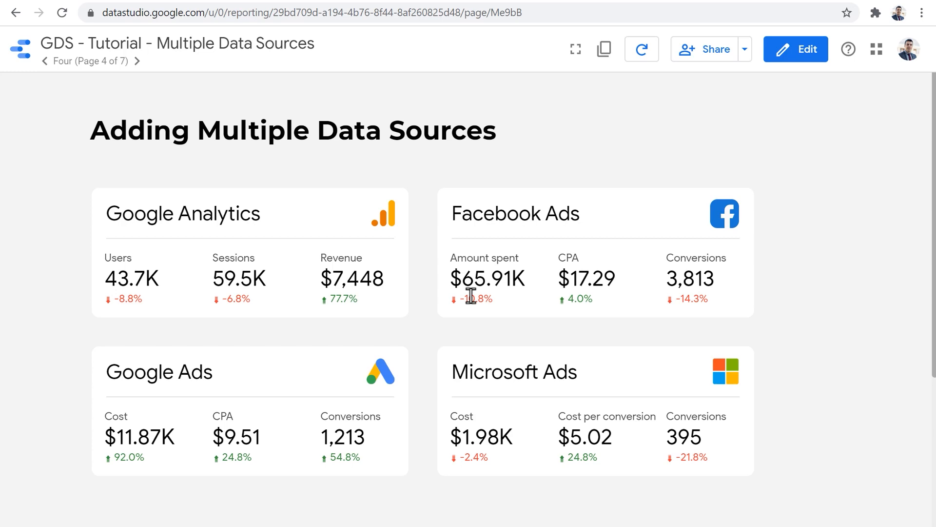
click(137, 61)
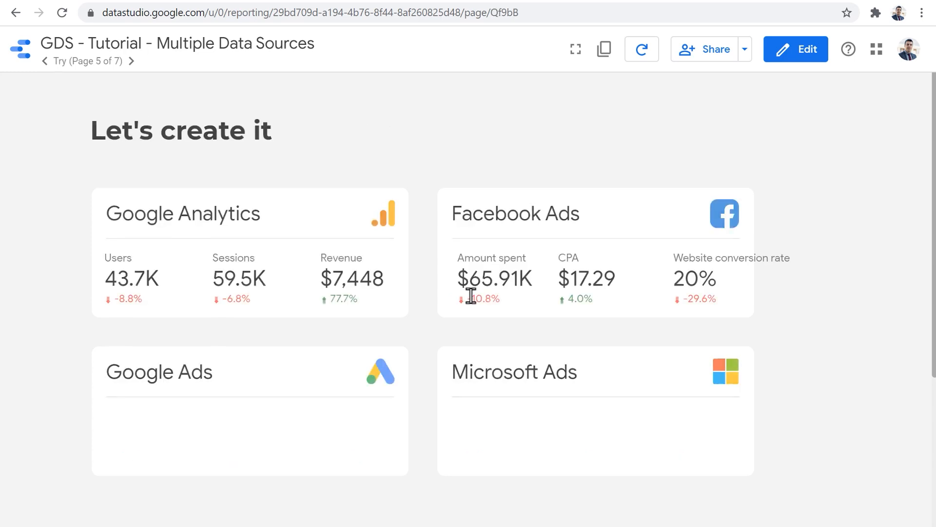
click(131, 60)
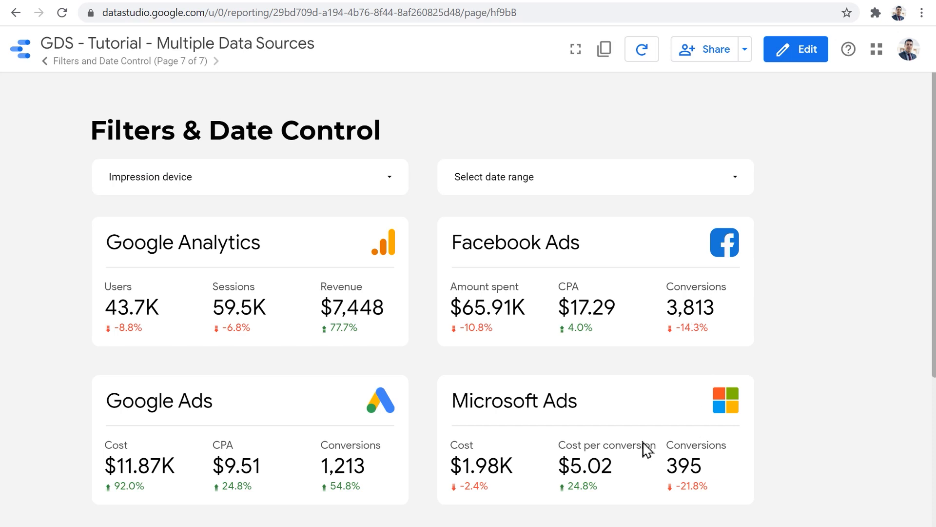
mouse_move(439, 370)
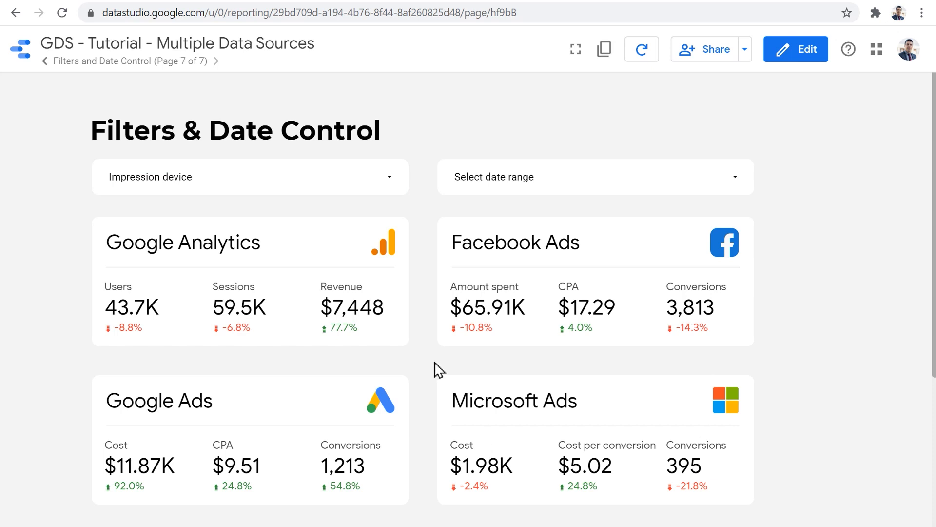
click(248, 177)
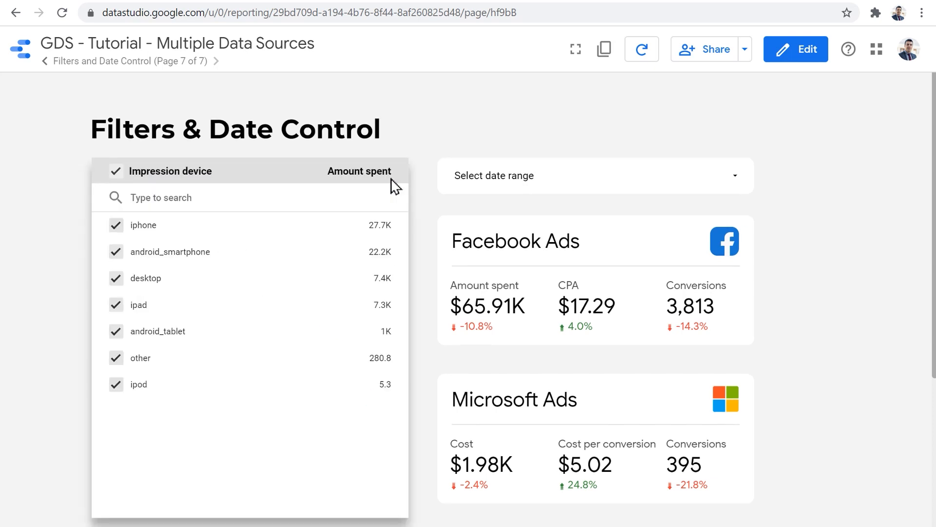
mouse_move(773, 427)
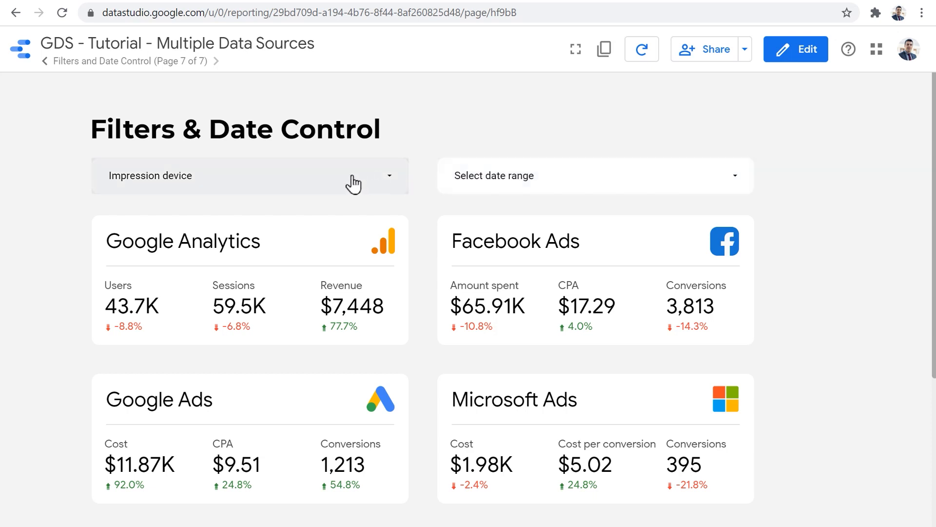
Return to editing and select the device filter to show its Facebook Ads settings
click(796, 49)
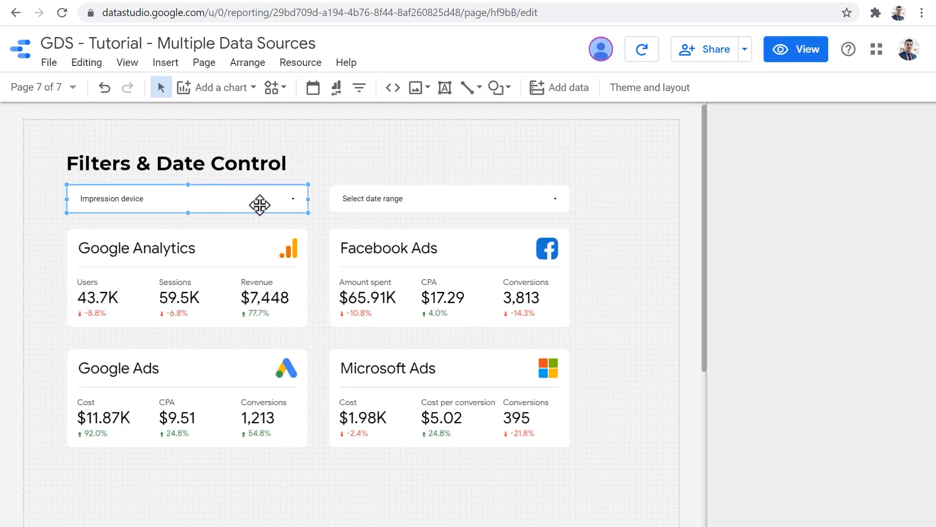
click(186, 198)
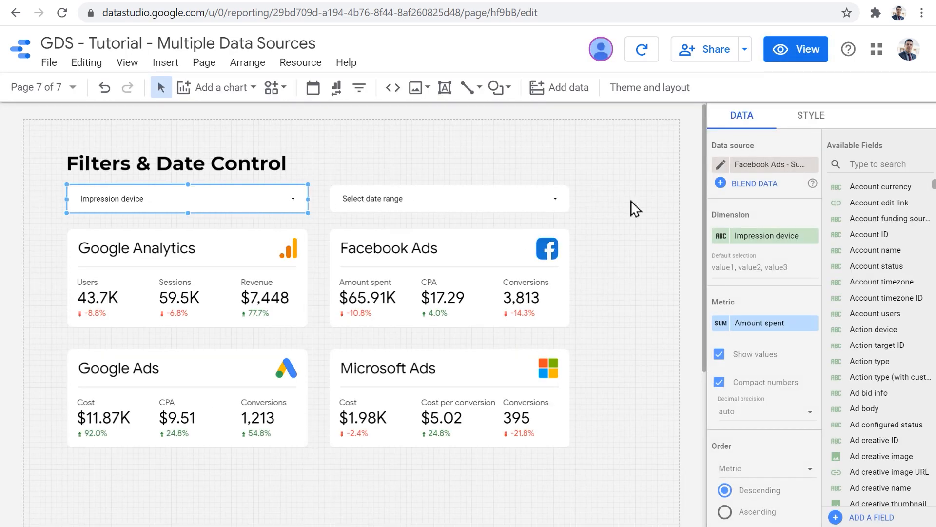
mouse_move(264, 207)
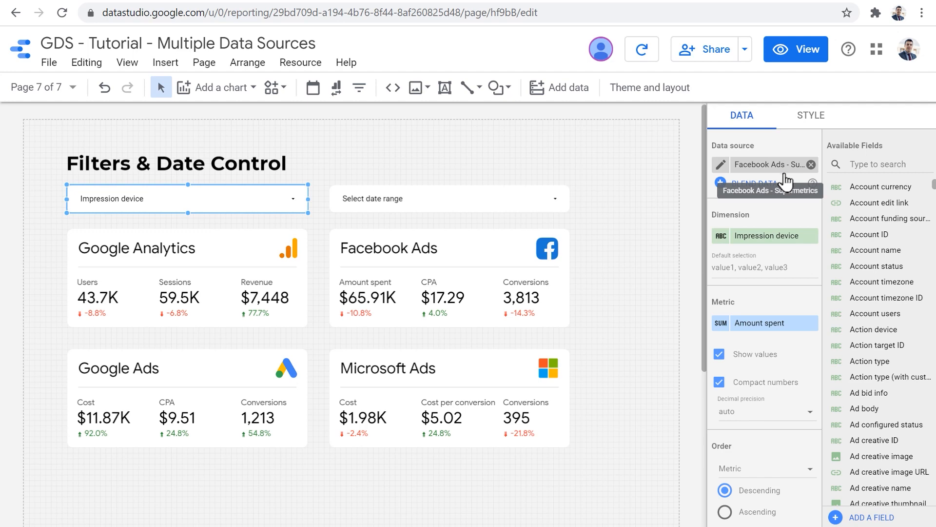
mouse_move(791, 240)
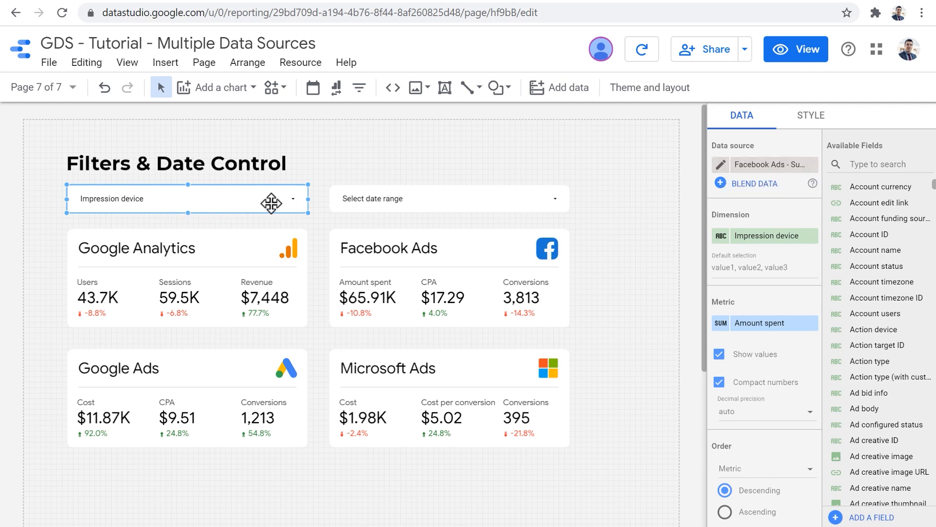
mouse_move(340, 262)
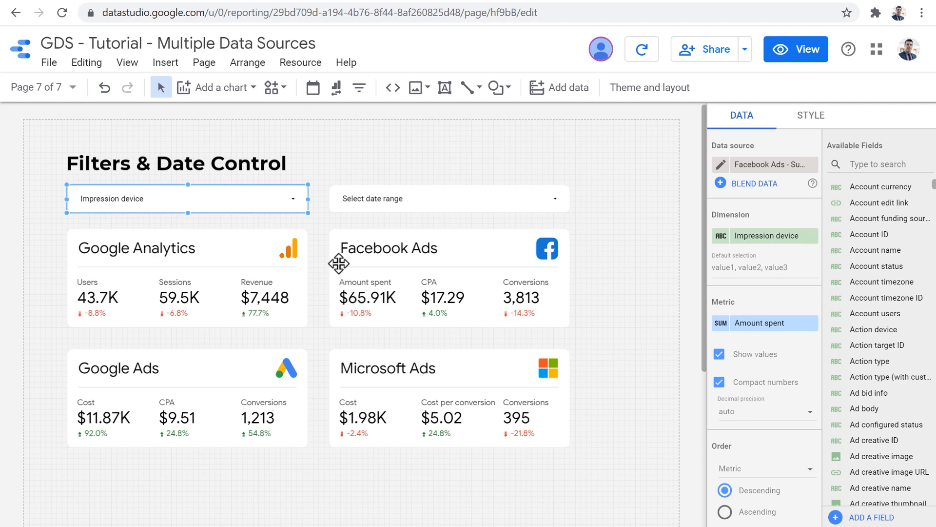
mouse_move(520, 281)
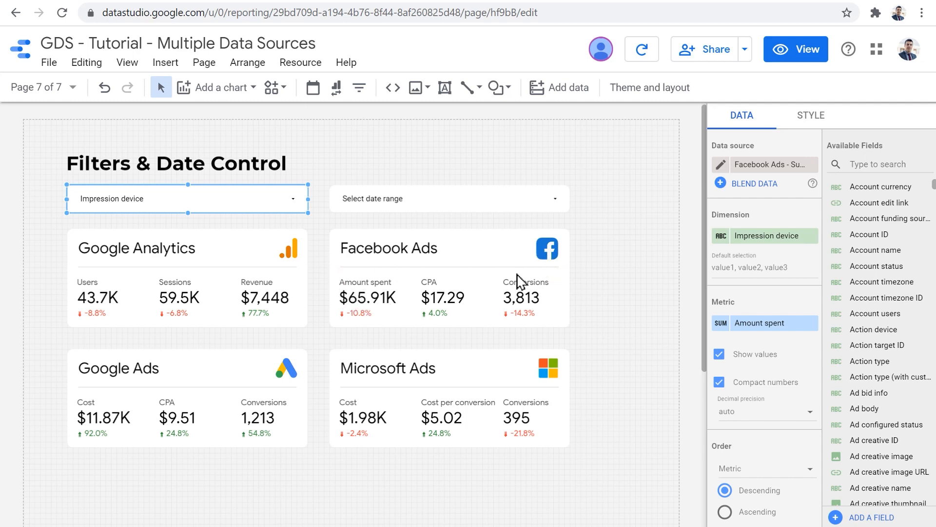
mouse_move(796, 49)
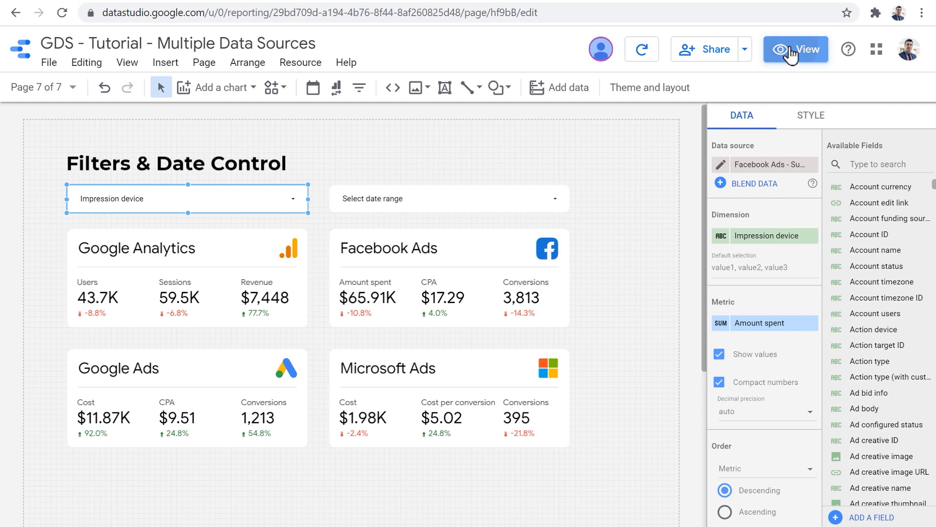
In view mode, filter impressions to desktop only, then to iphone only
click(796, 49)
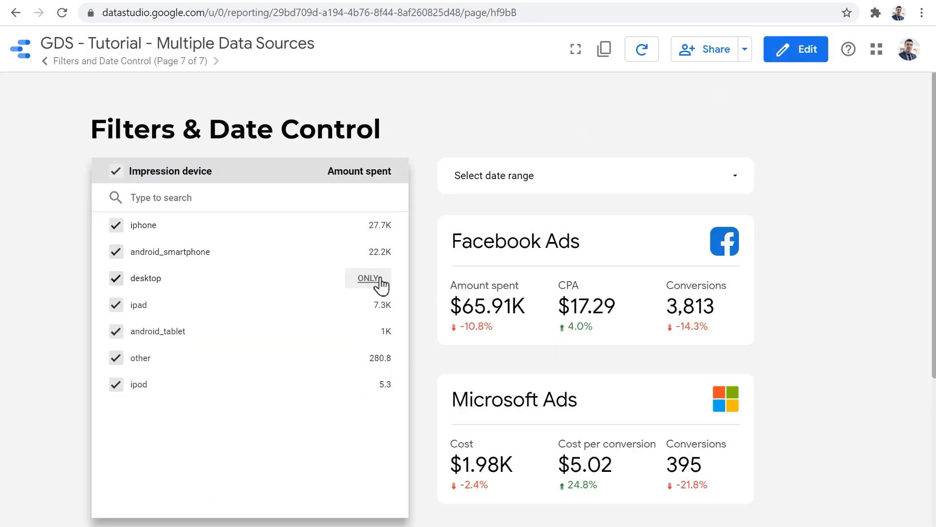
mouse_move(368, 278)
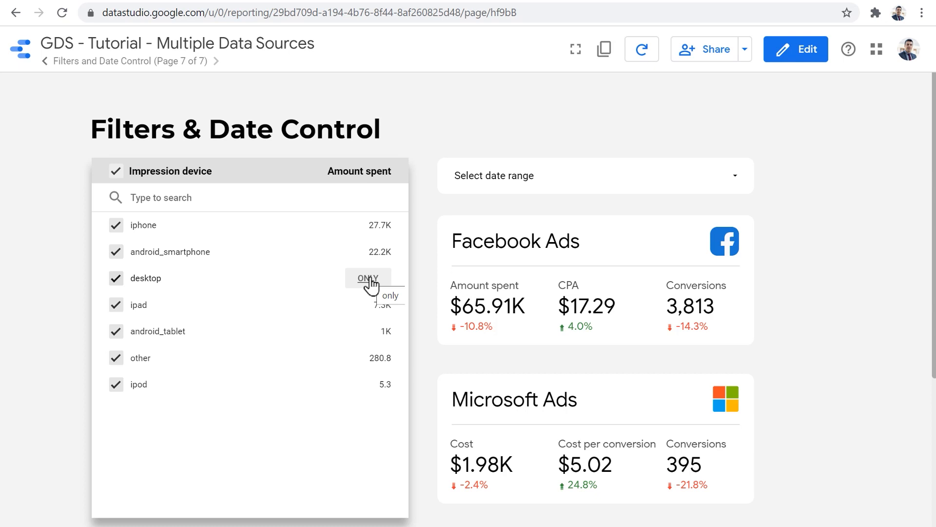
click(368, 278)
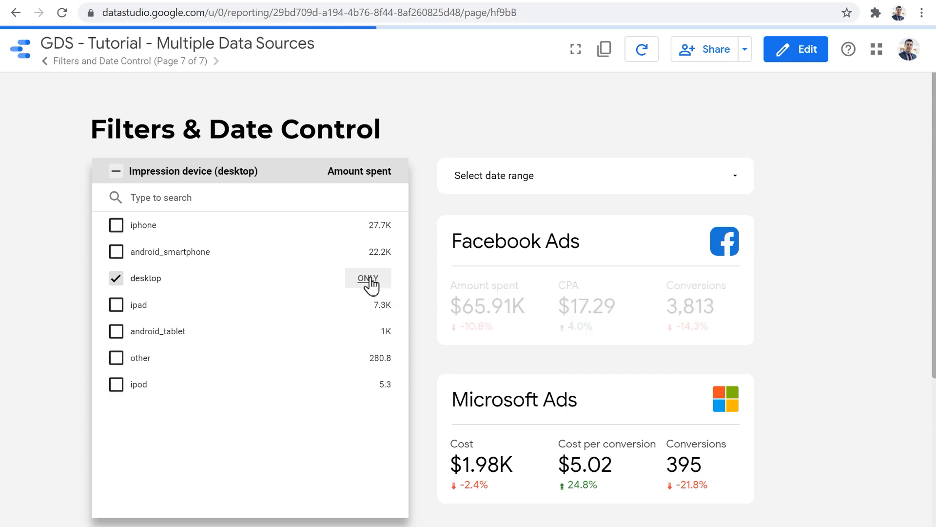
click(368, 278)
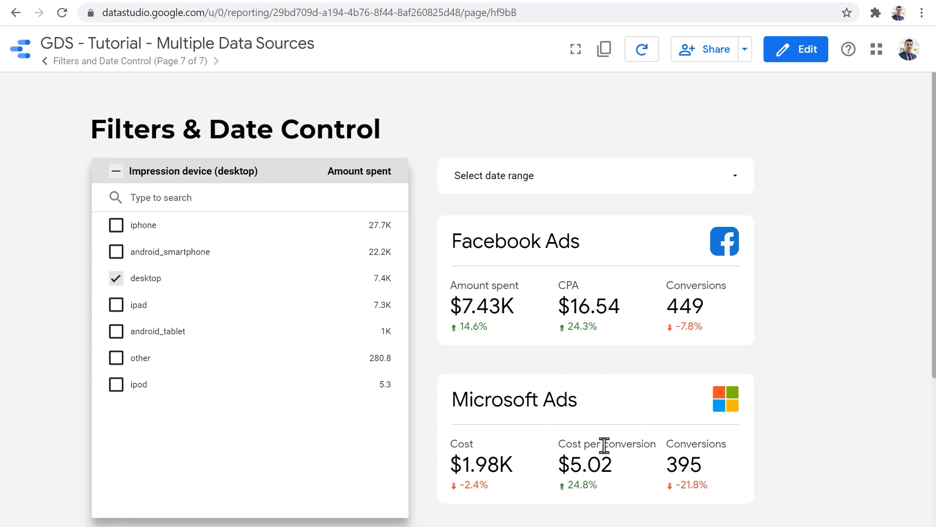
click(368, 225)
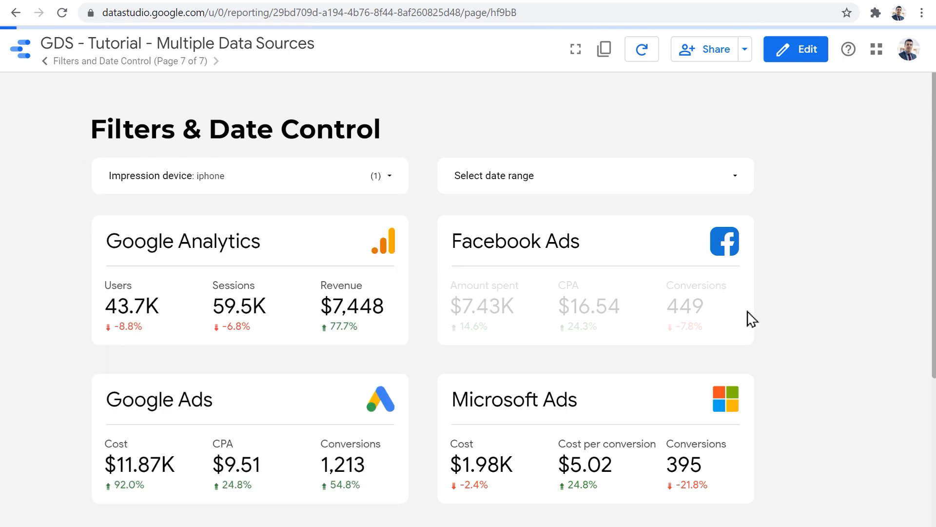
mouse_move(698, 316)
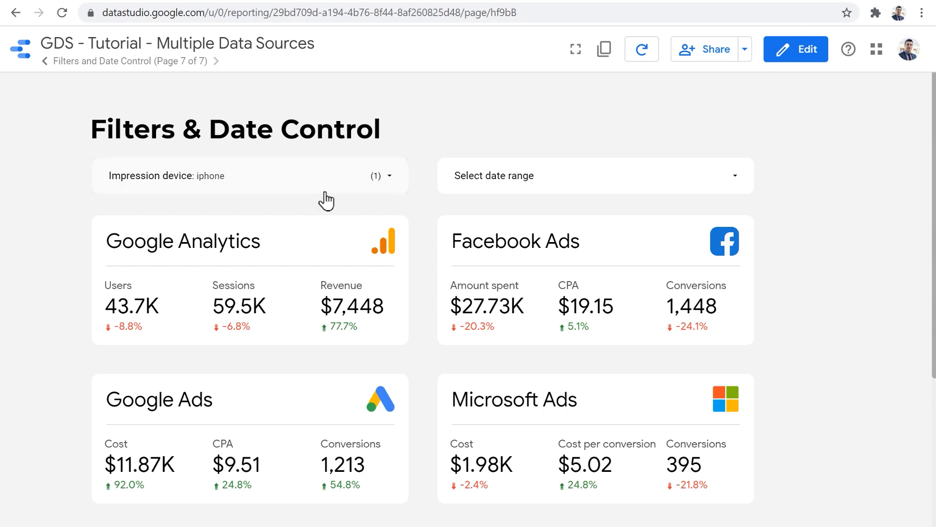
mouse_move(851, 51)
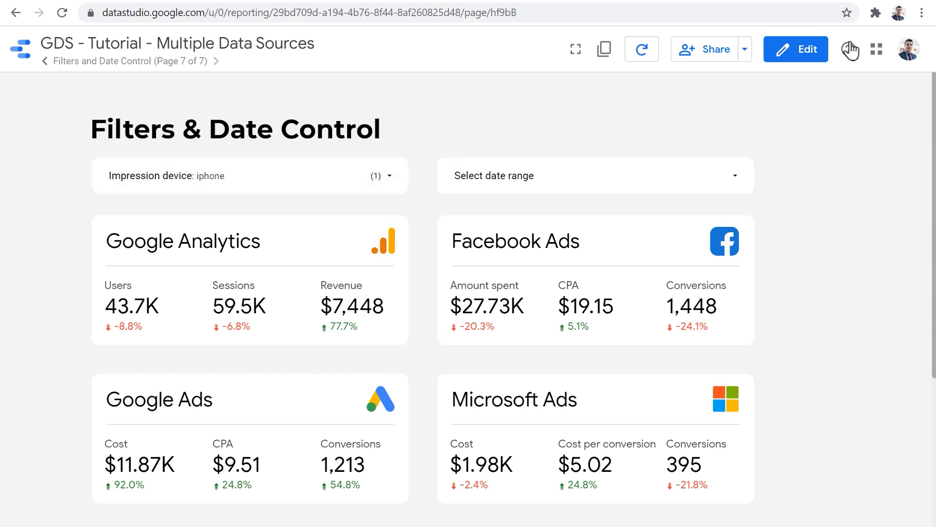
Back in editing, switch the device filter control to the [Sample] Google Ads source
click(796, 49)
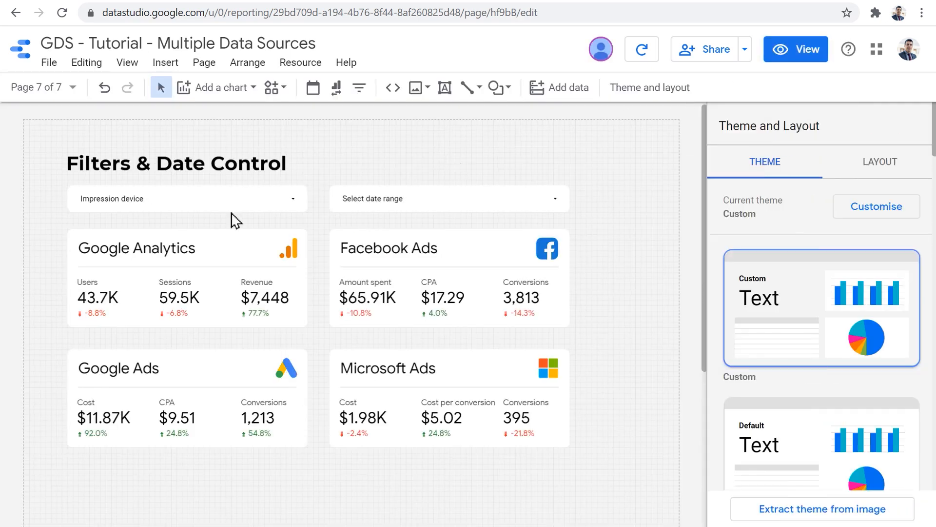
mouse_move(154, 202)
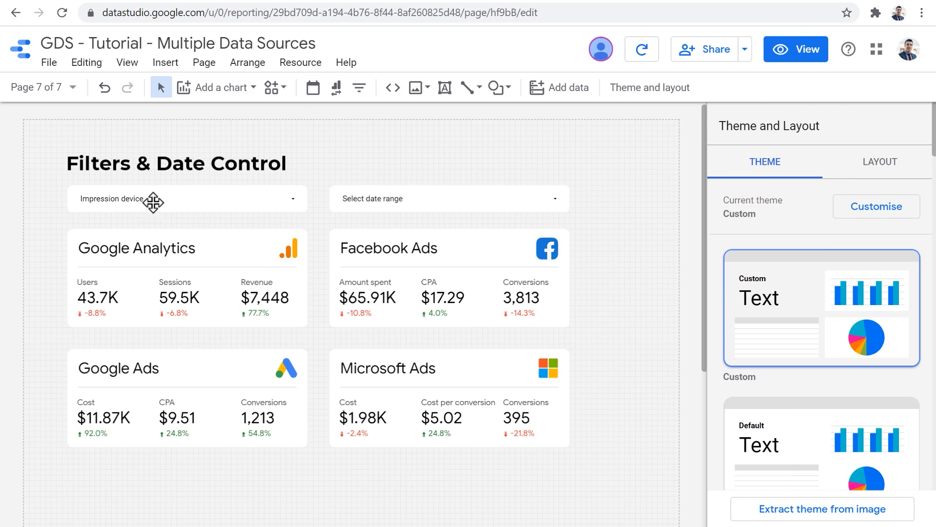
click(186, 198)
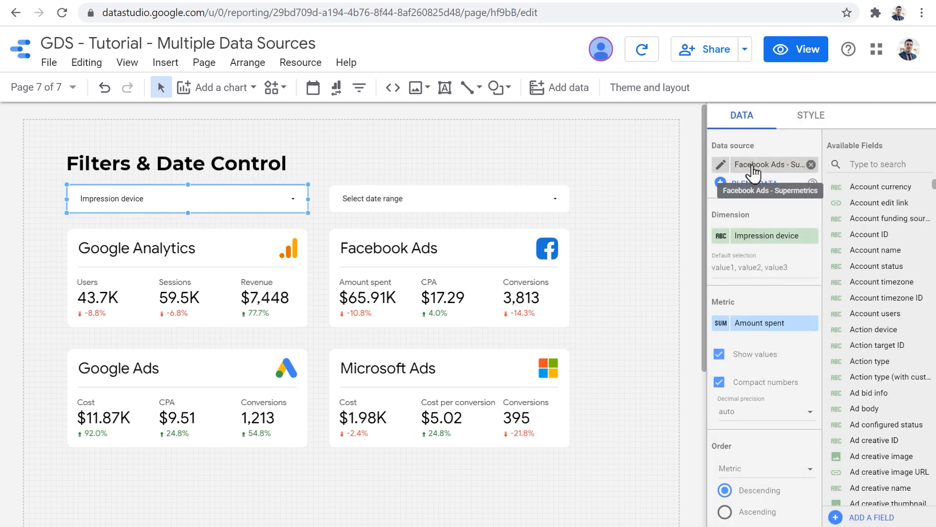
click(770, 164)
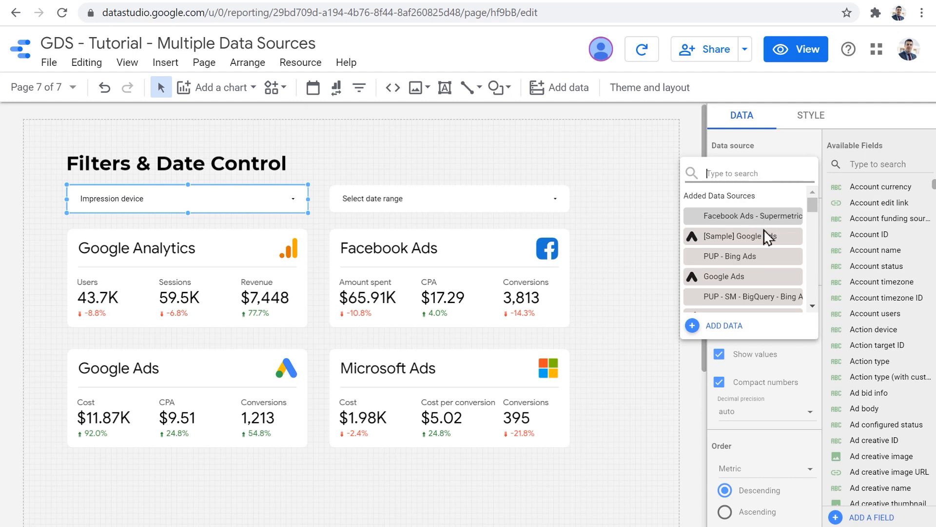
click(742, 236)
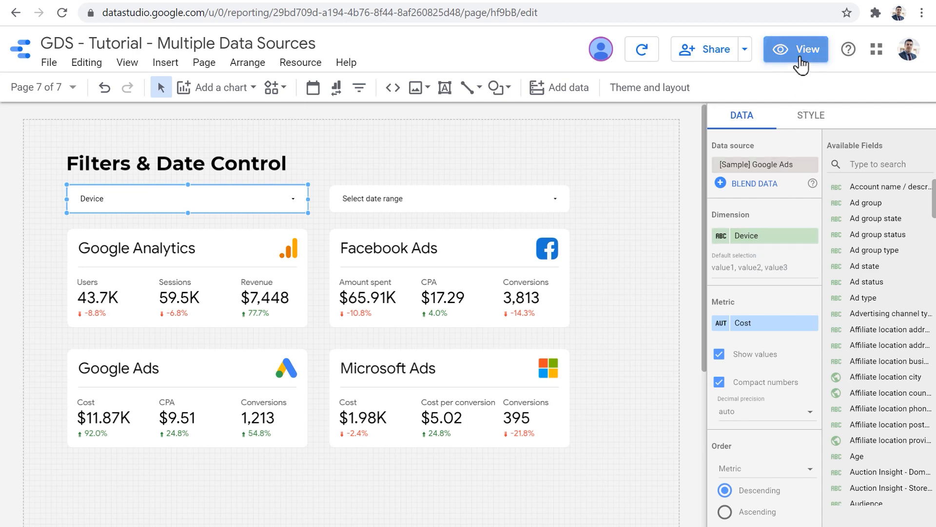
In view mode, apply the computers-only Device filter to the Google Ads scorecard
click(796, 48)
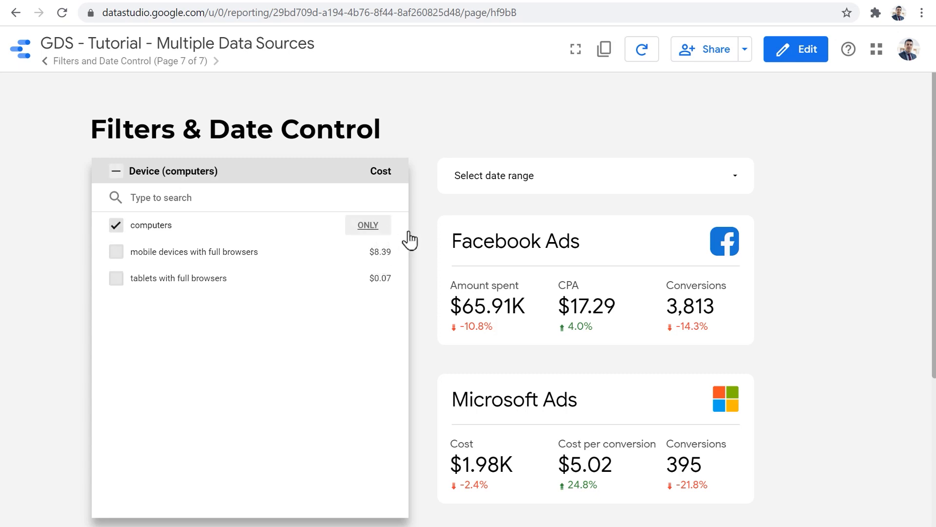
click(367, 225)
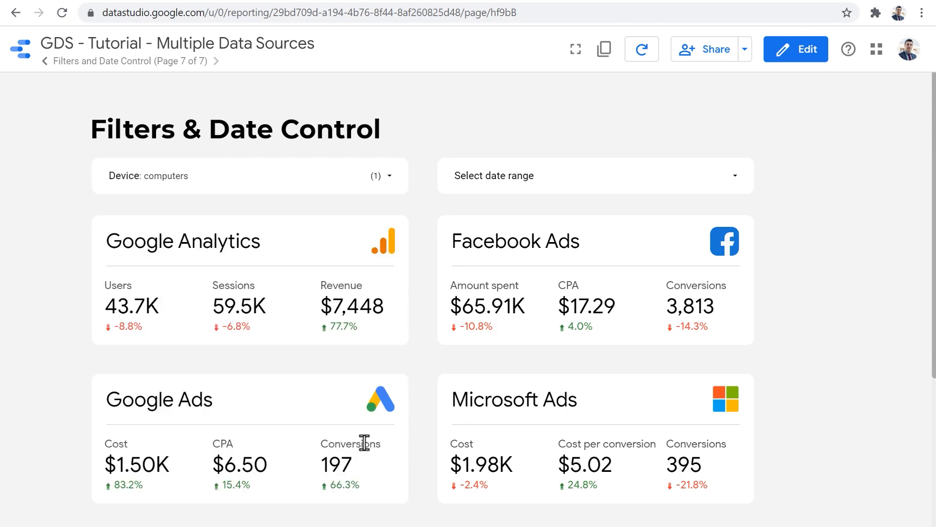
mouse_move(344, 463)
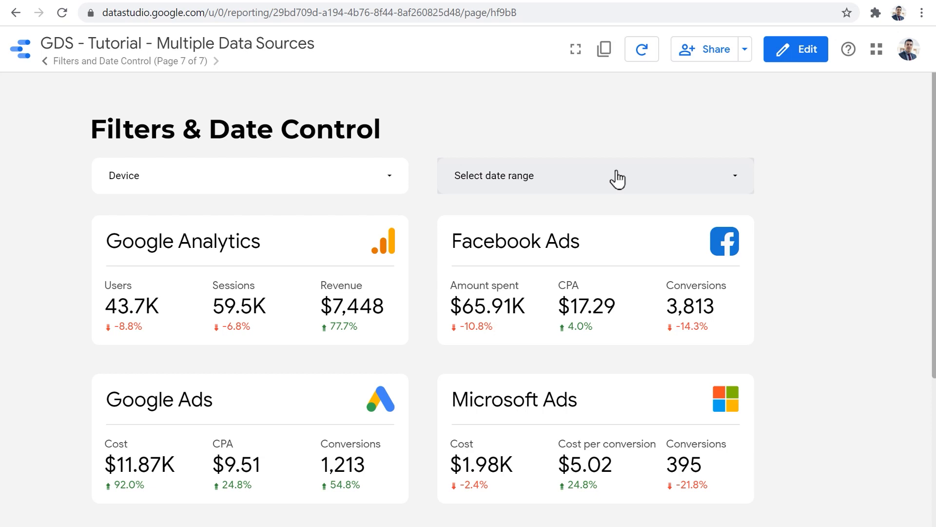
Apply the Last month preset, 1–31 Jul 2020, then reopen the preset list
click(595, 175)
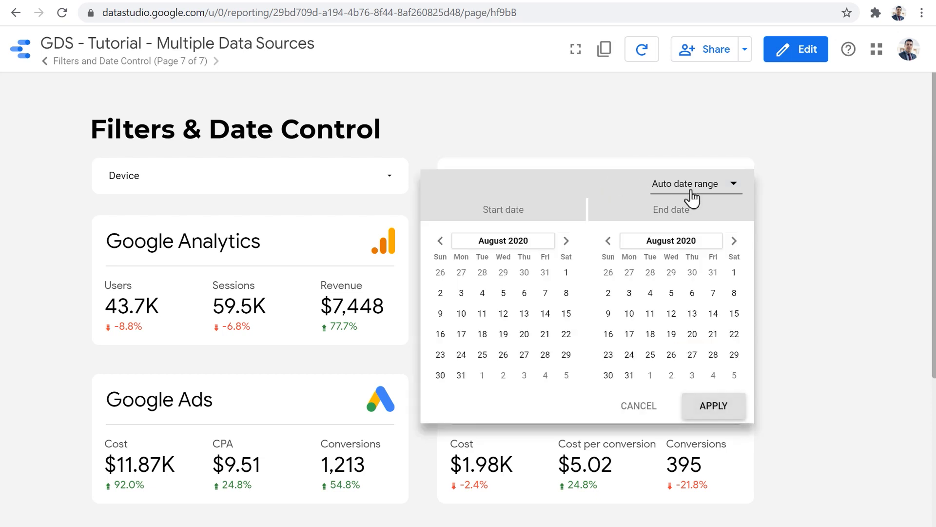
click(686, 183)
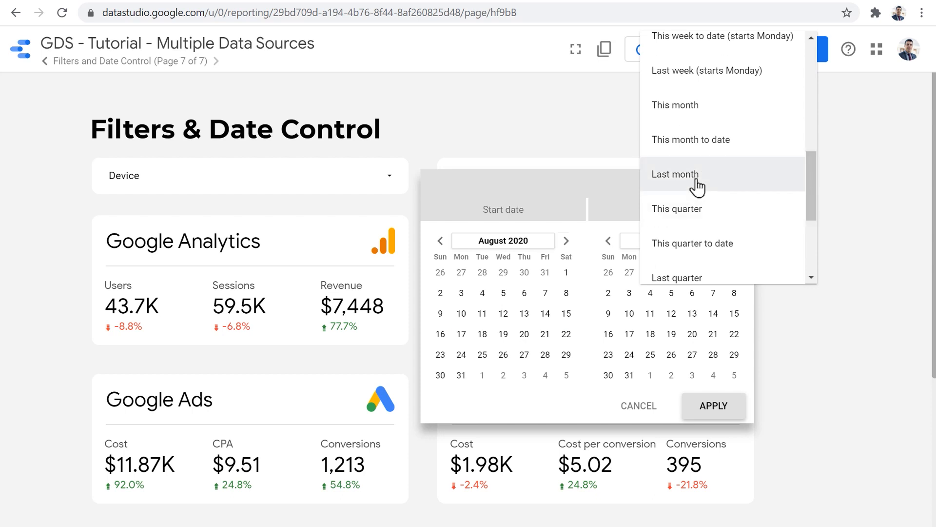
click(675, 173)
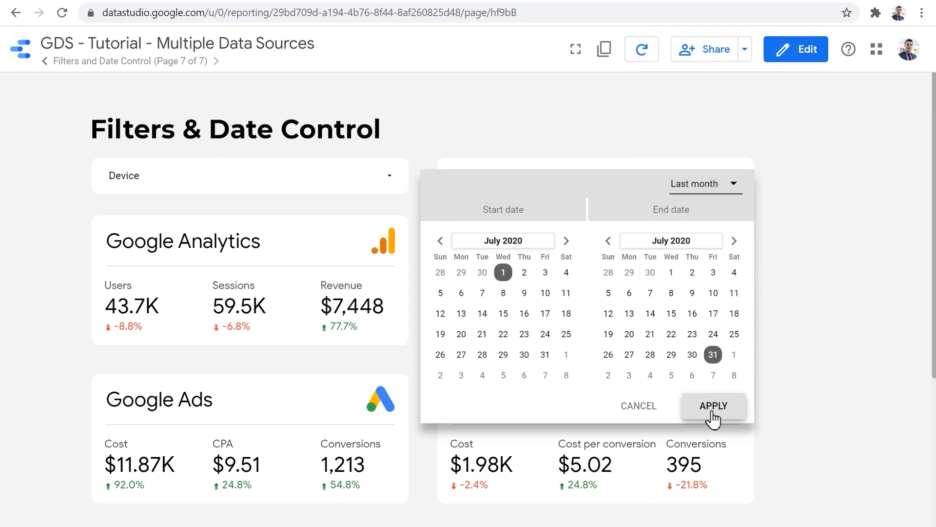
click(712, 405)
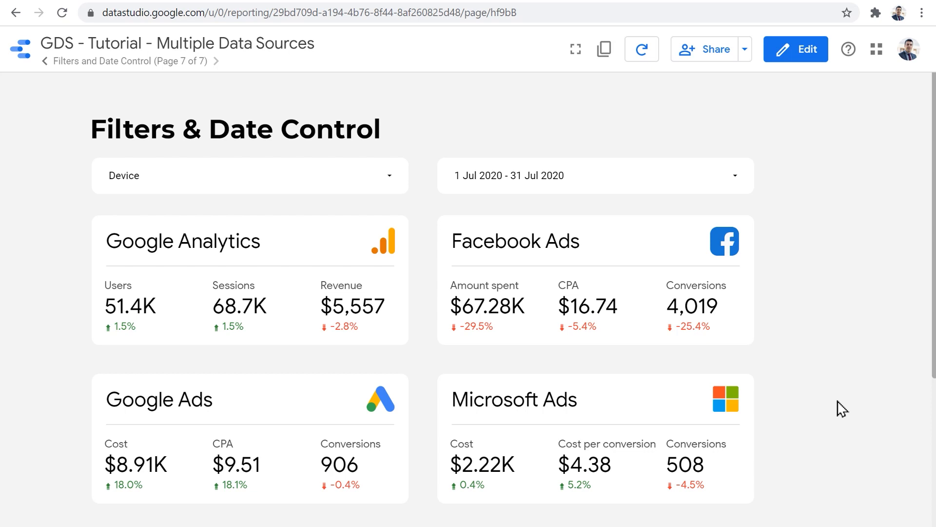
mouse_move(776, 260)
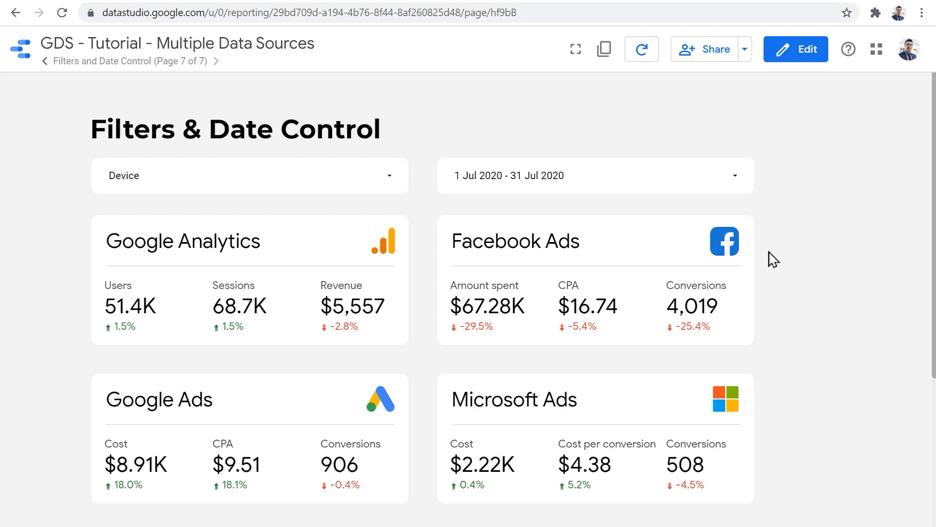
mouse_move(656, 190)
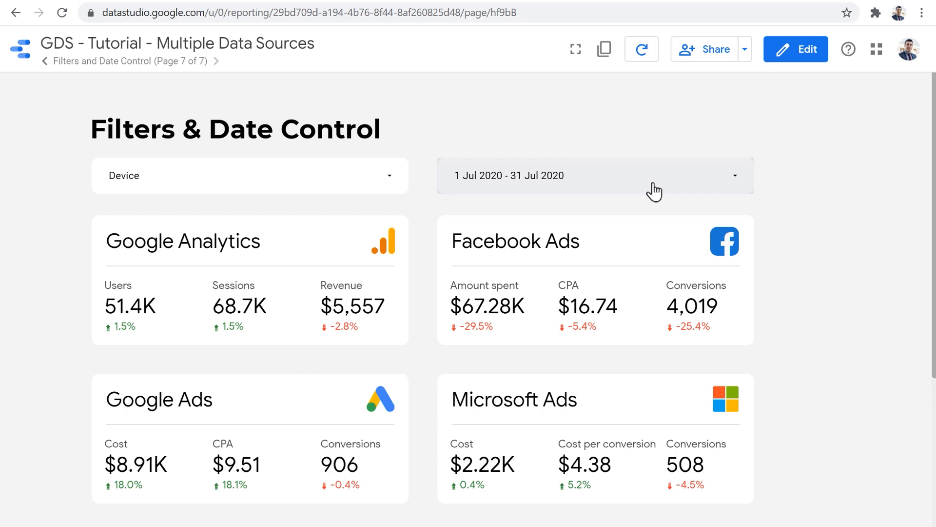
mouse_move(797, 375)
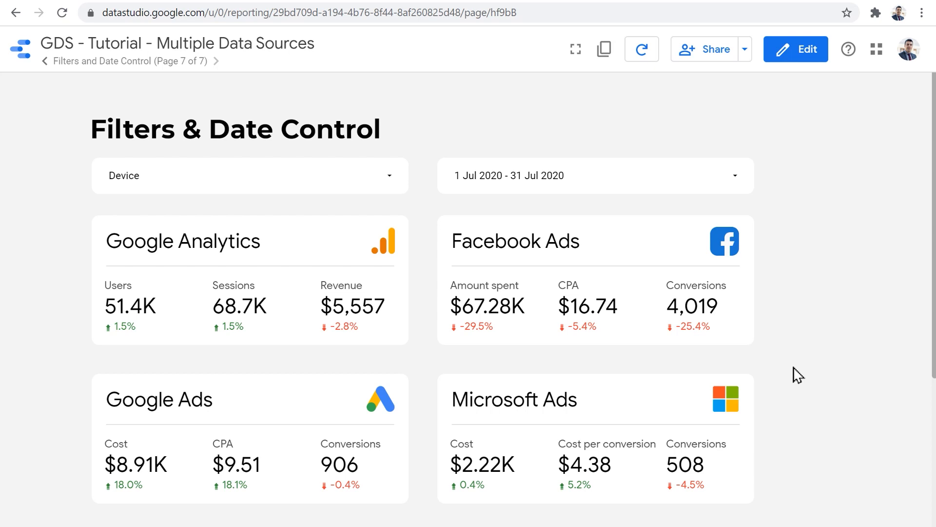
click(594, 175)
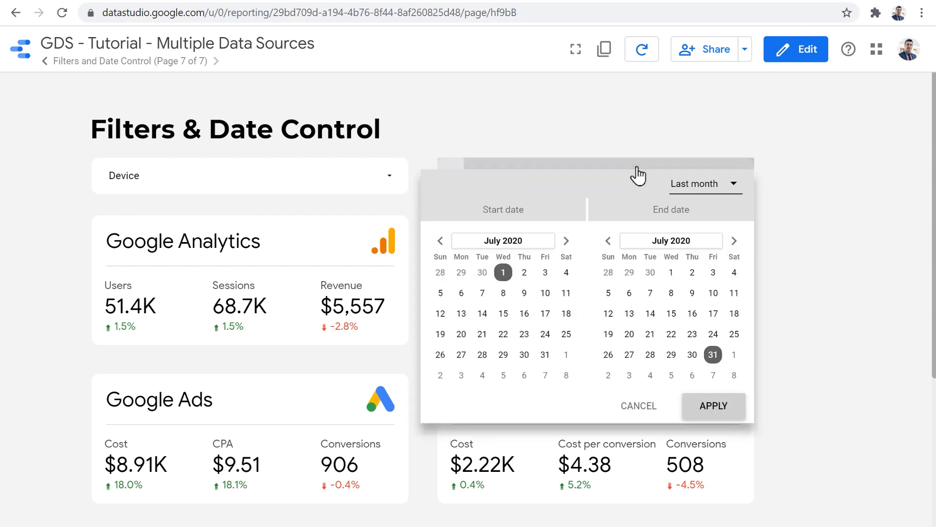
click(704, 184)
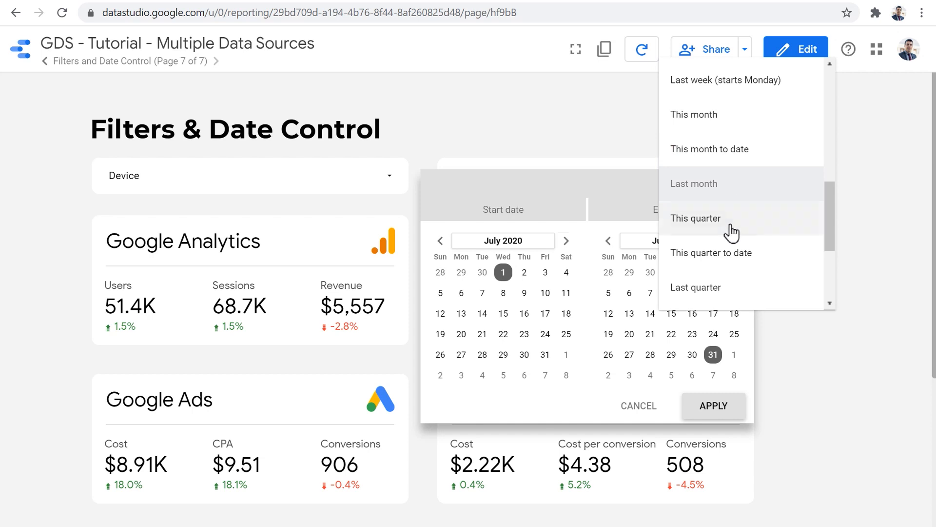